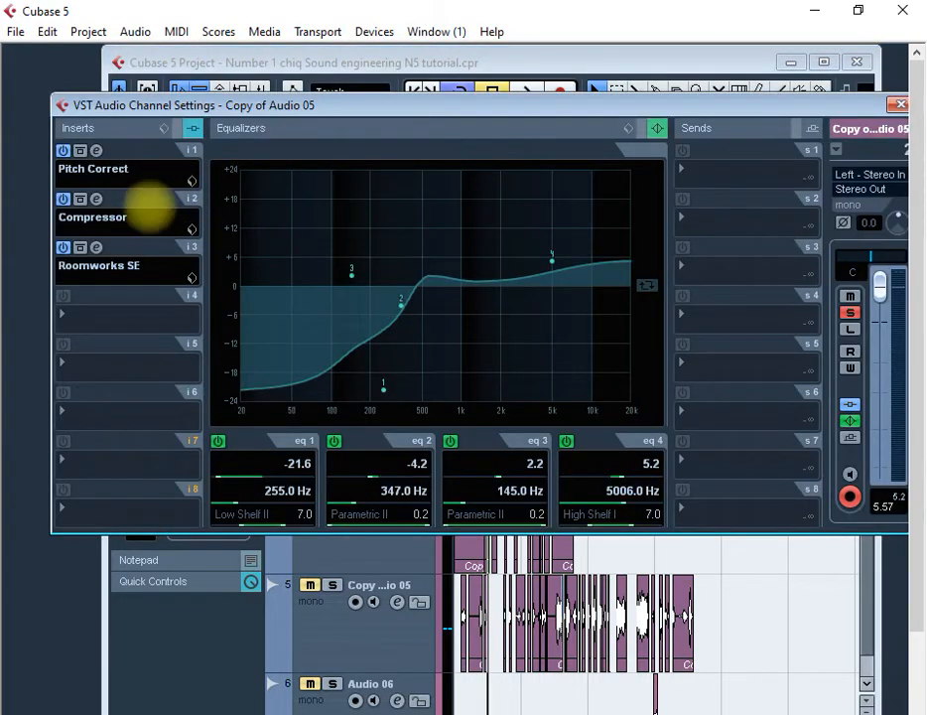
mouse_move(191, 228)
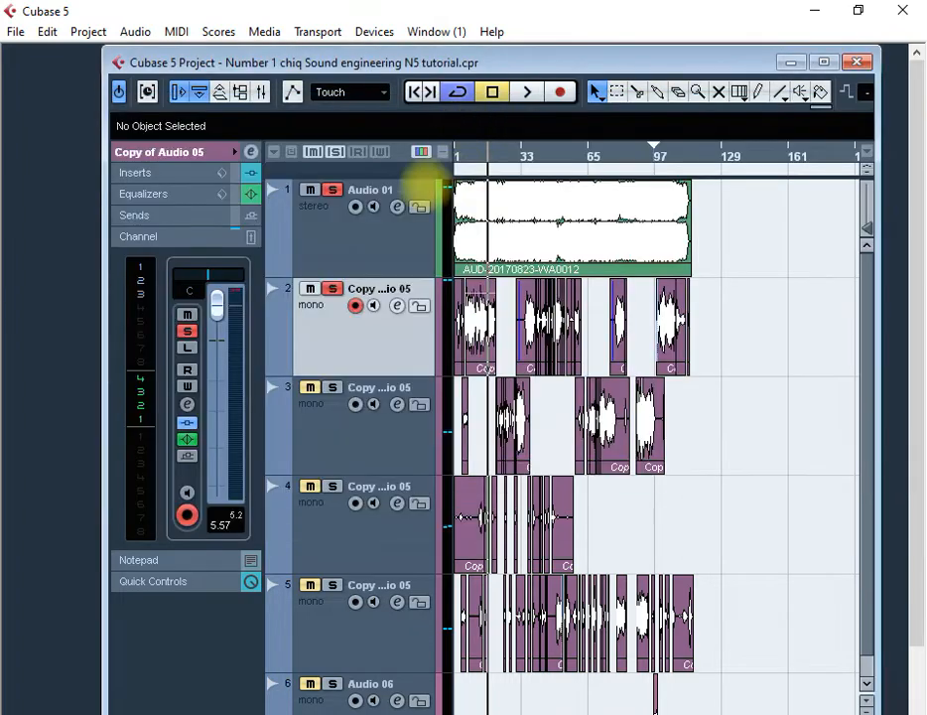
Stop the song's playback and bring the project arrangement back to the front.
click(528, 91)
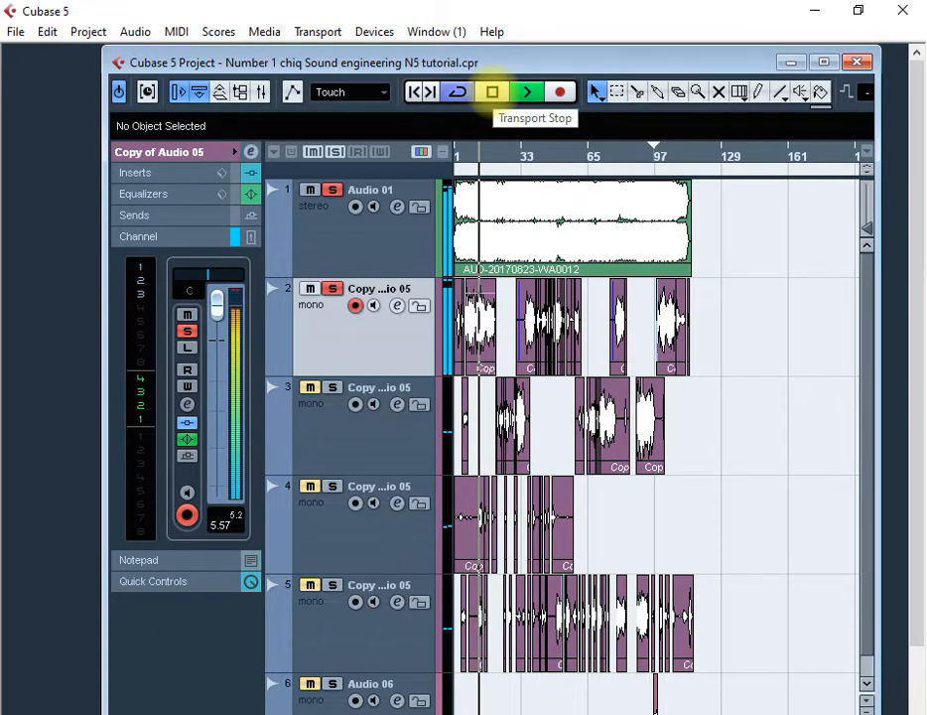
click(492, 92)
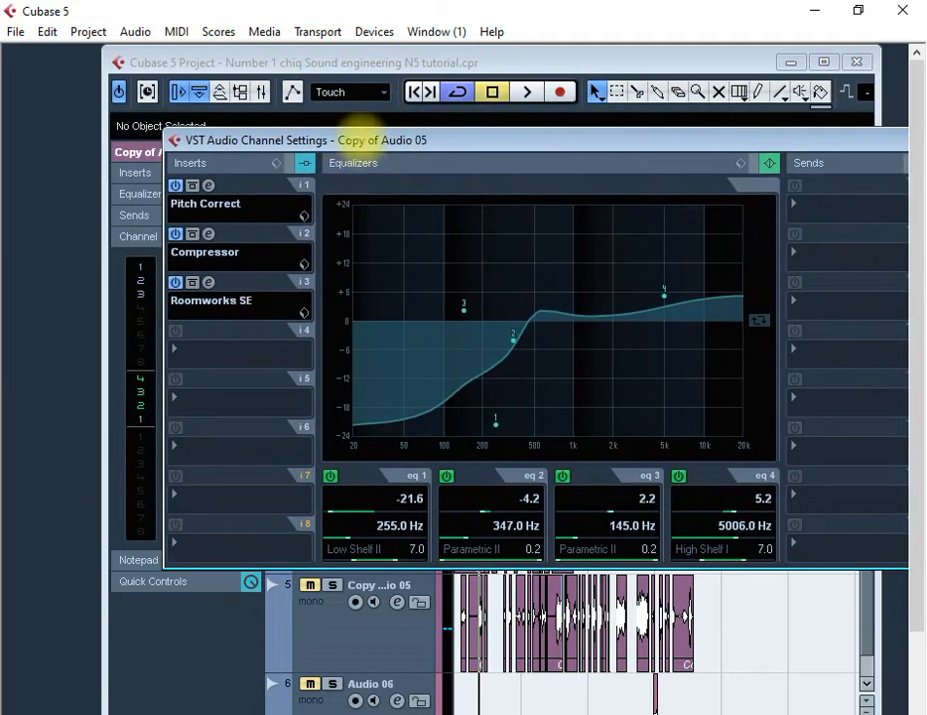
click(857, 61)
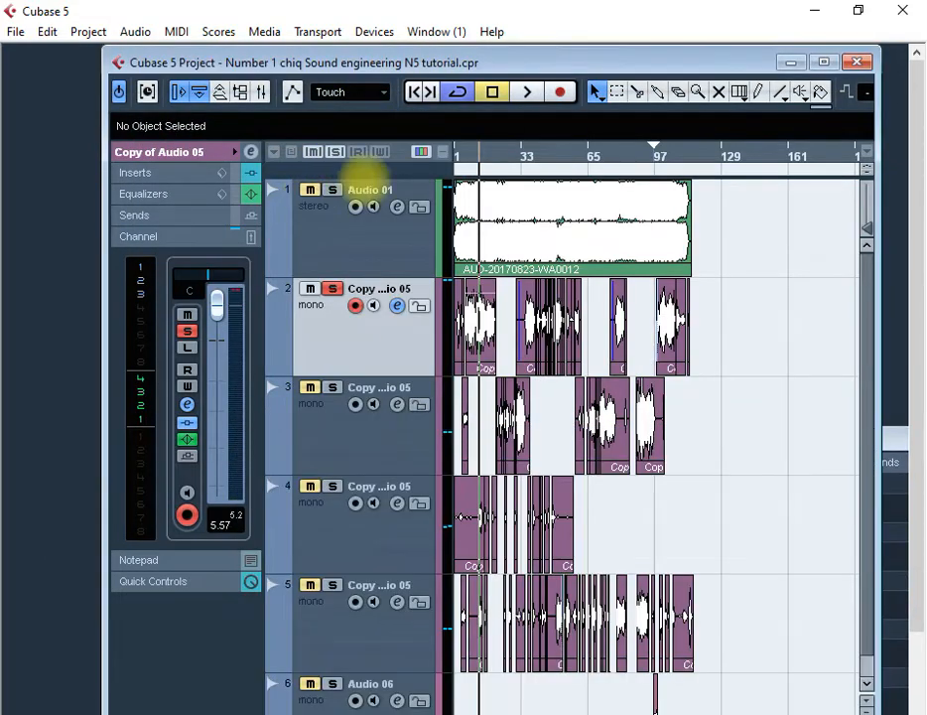
Insert a DeEsser in slot 4 of the 'Copy of Audio 05' channel and adjust its S-Reduction.
click(527, 91)
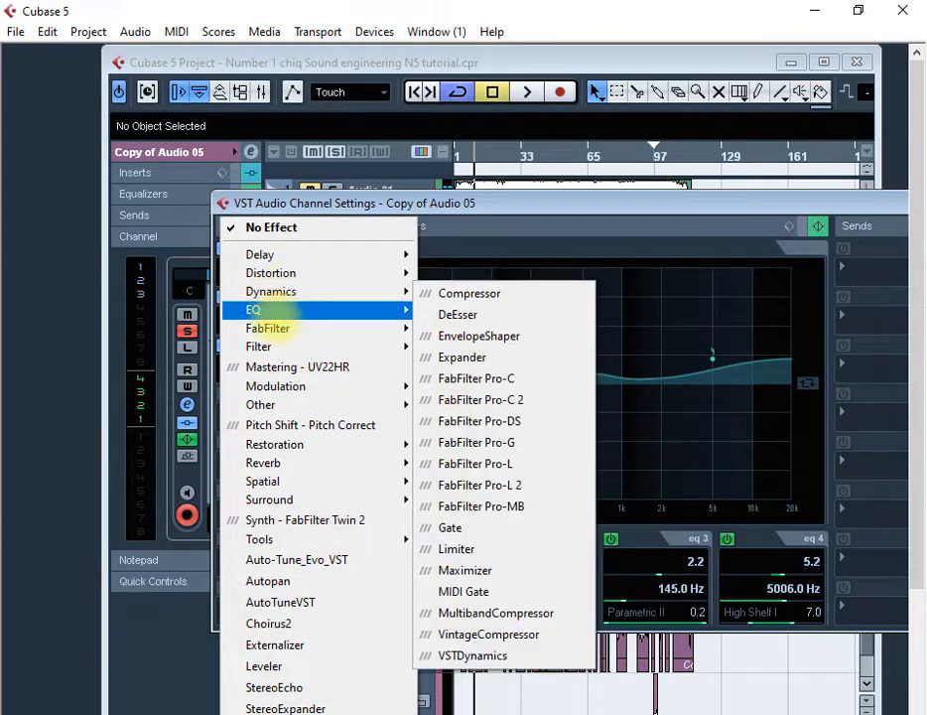
mouse_move(258, 346)
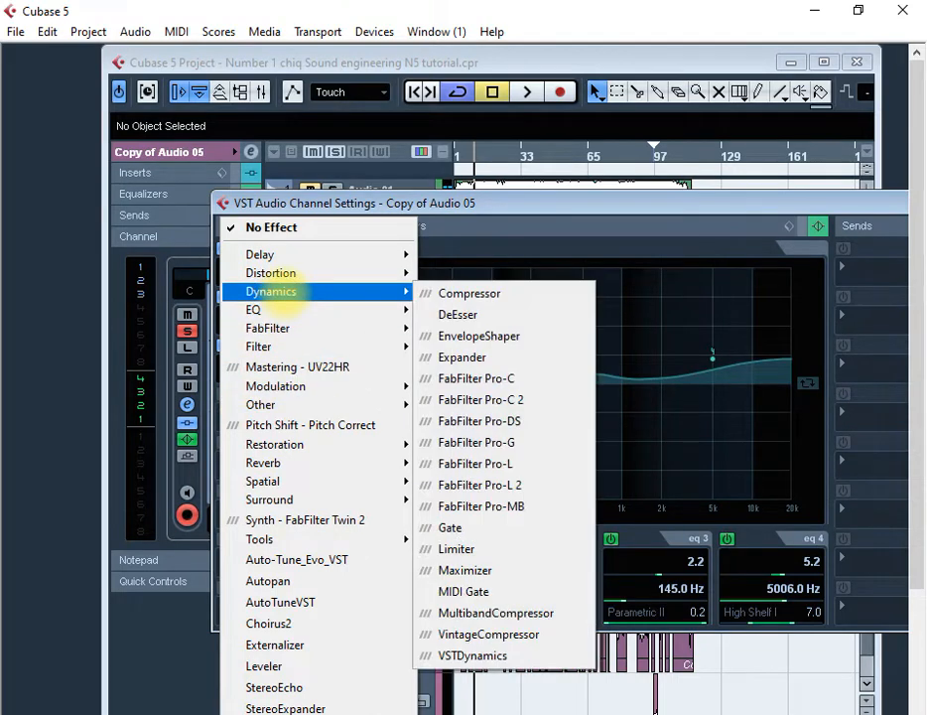
mouse_move(457, 313)
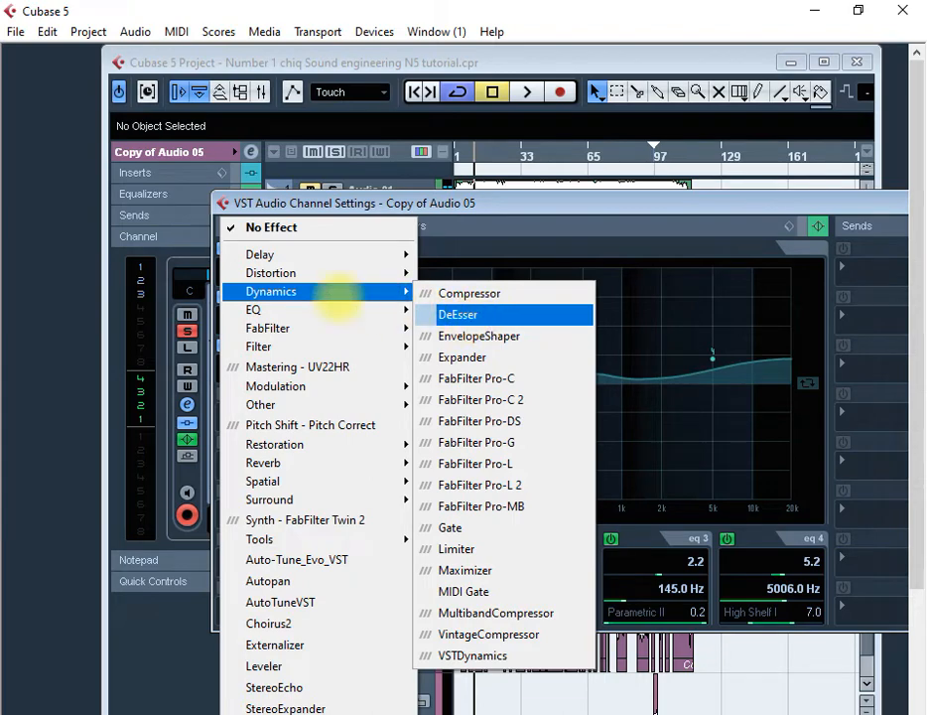
click(456, 314)
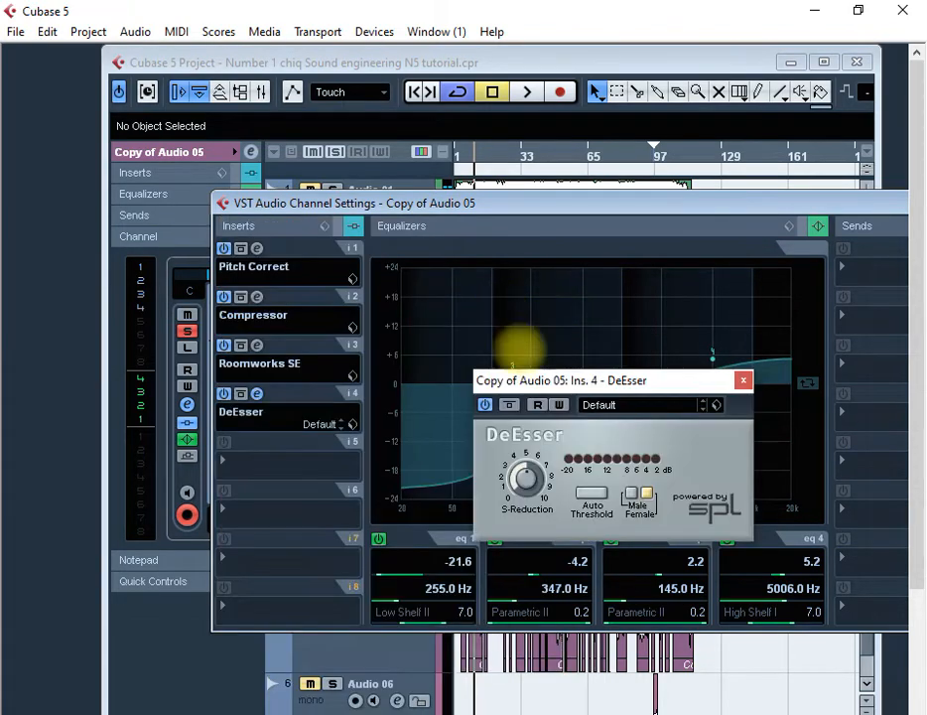
drag(560, 382, 559, 326)
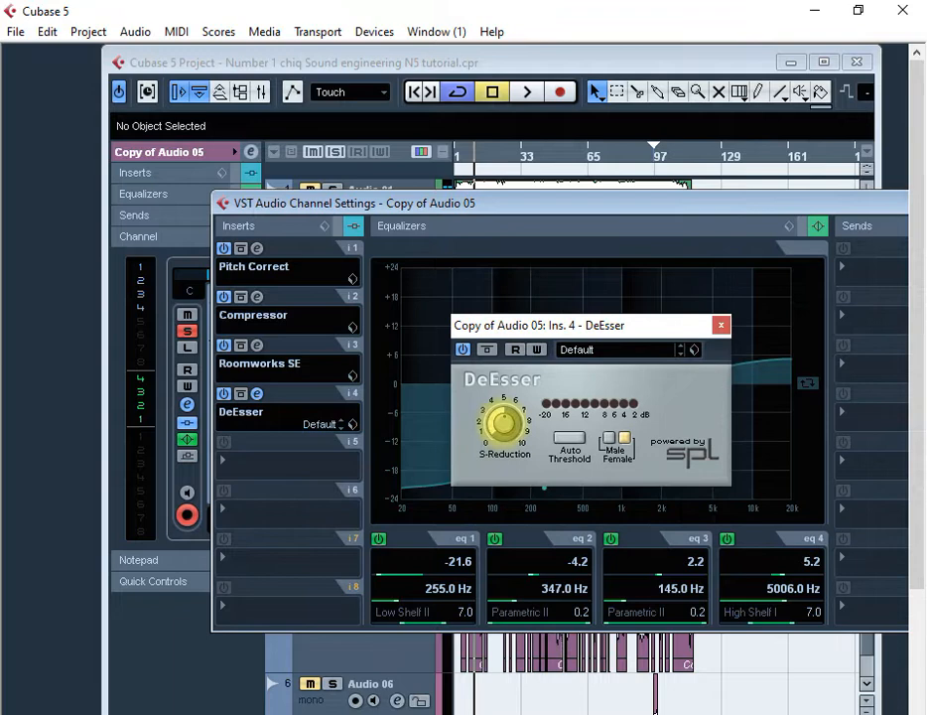
drag(501, 420, 500, 417)
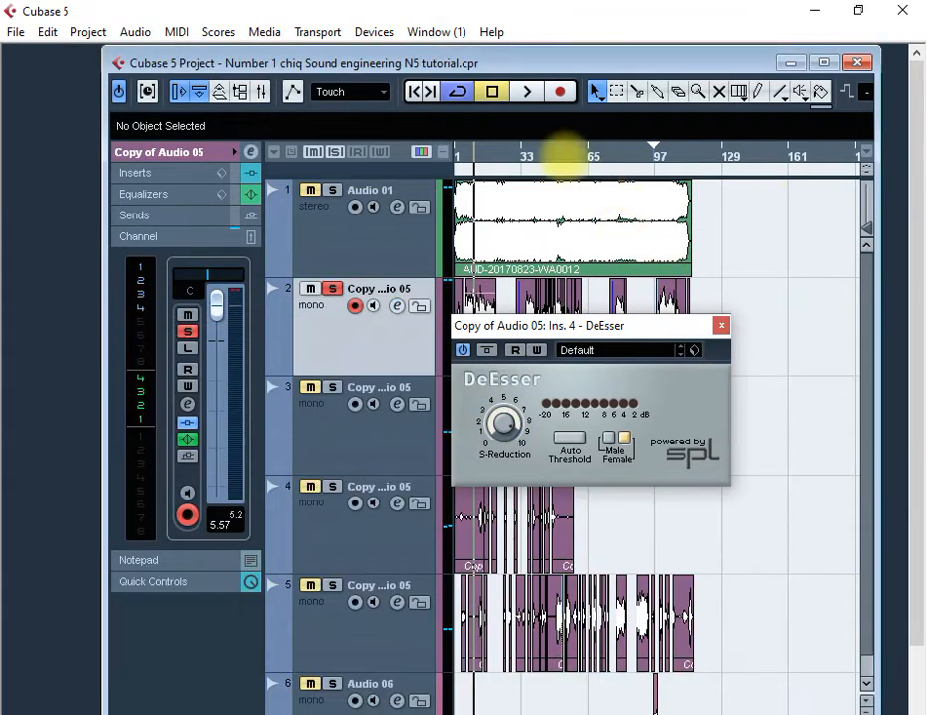
Play the de-essed vocal and move the DeEsser panel lower, clear of the upper tracks.
click(524, 92)
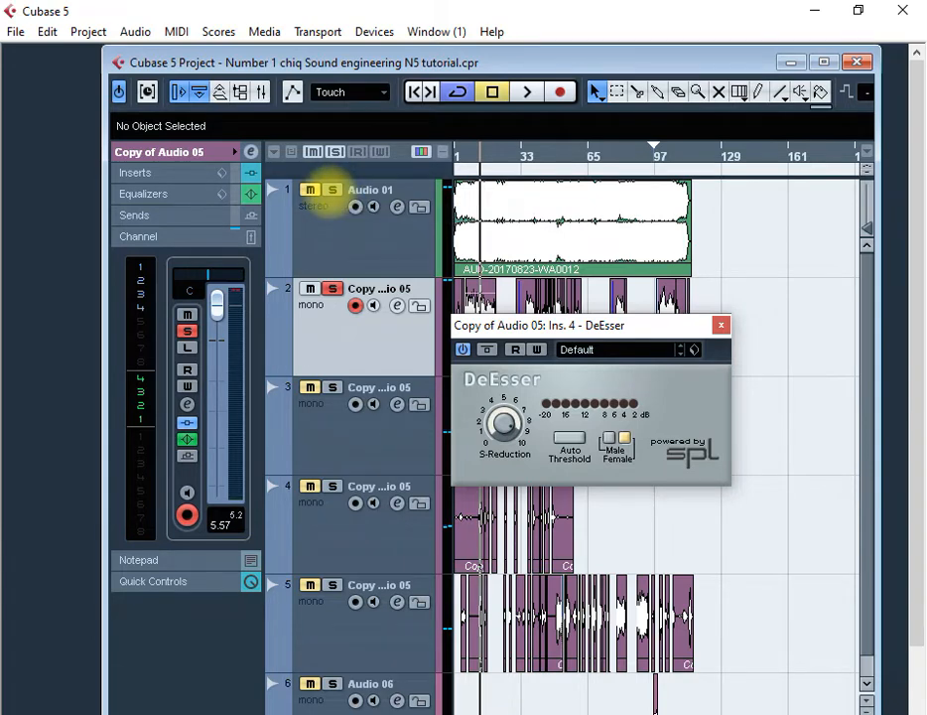
click(526, 91)
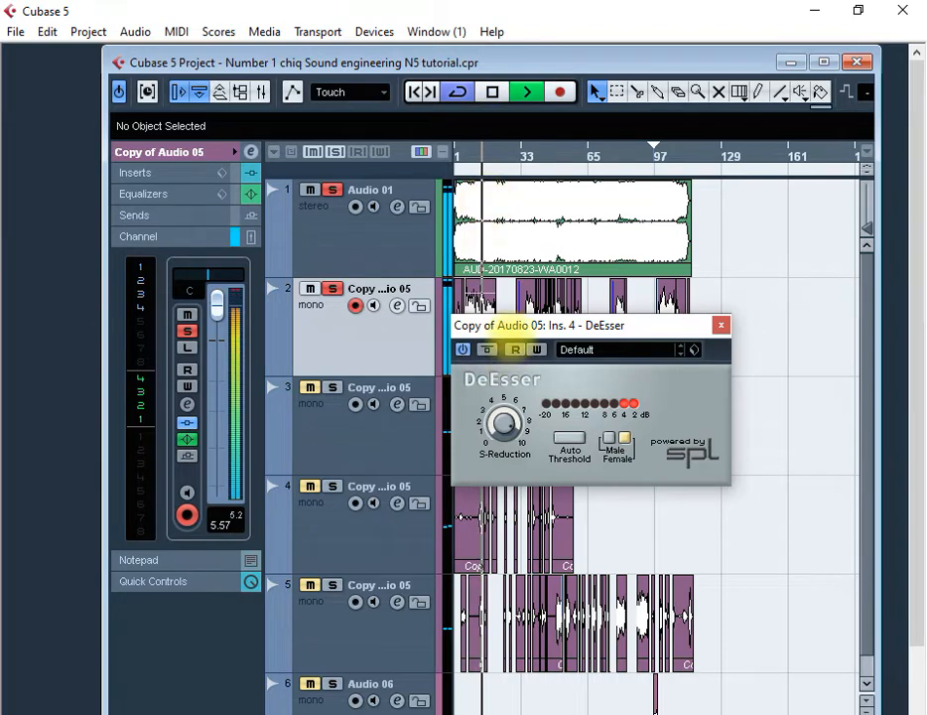
drag(592, 325, 567, 490)
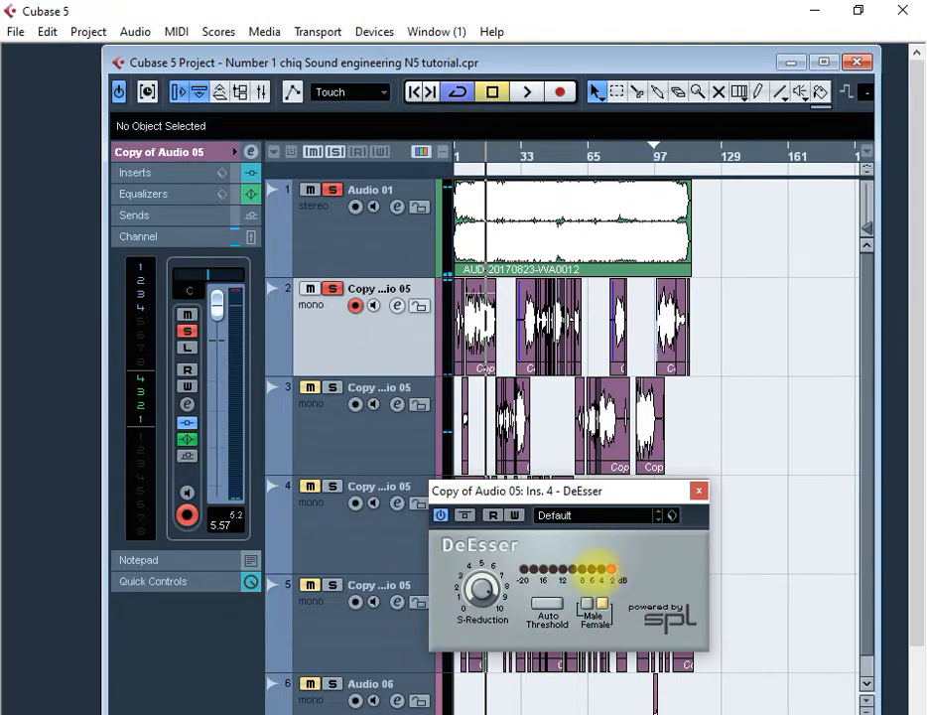
mouse_move(824, 556)
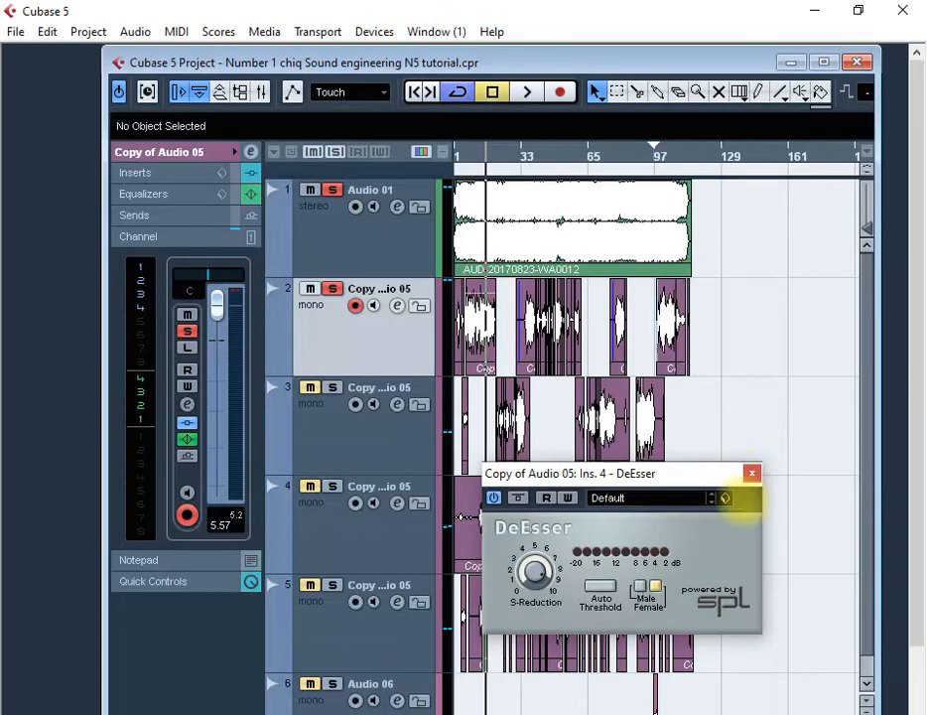
Close the DeEsser and insert a MonoDelay in slot 5, positioned over the tracks.
click(750, 472)
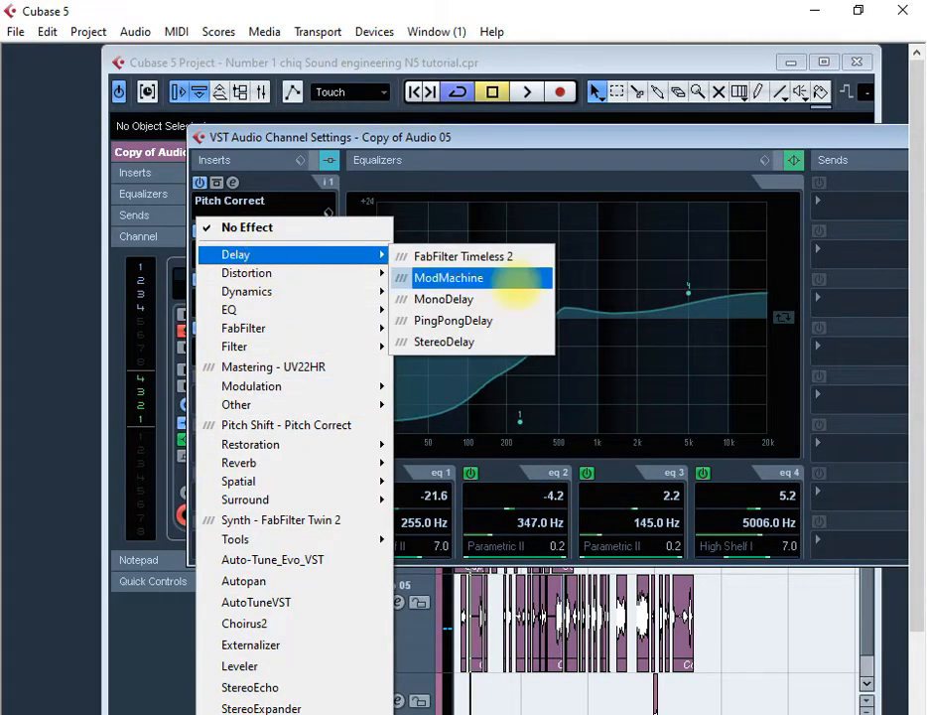
click(445, 298)
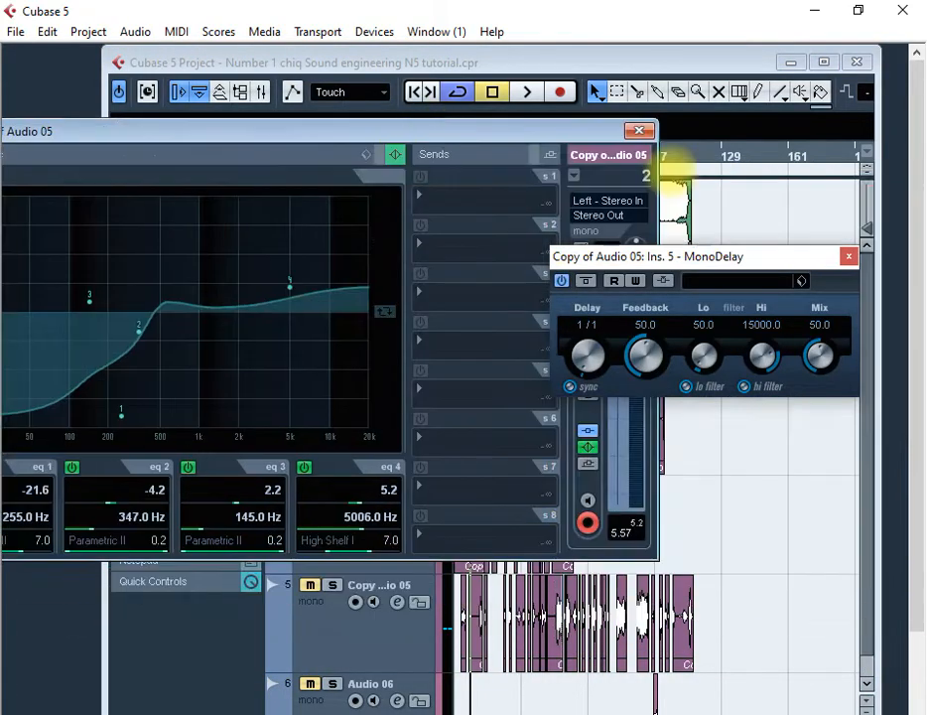
click(639, 131)
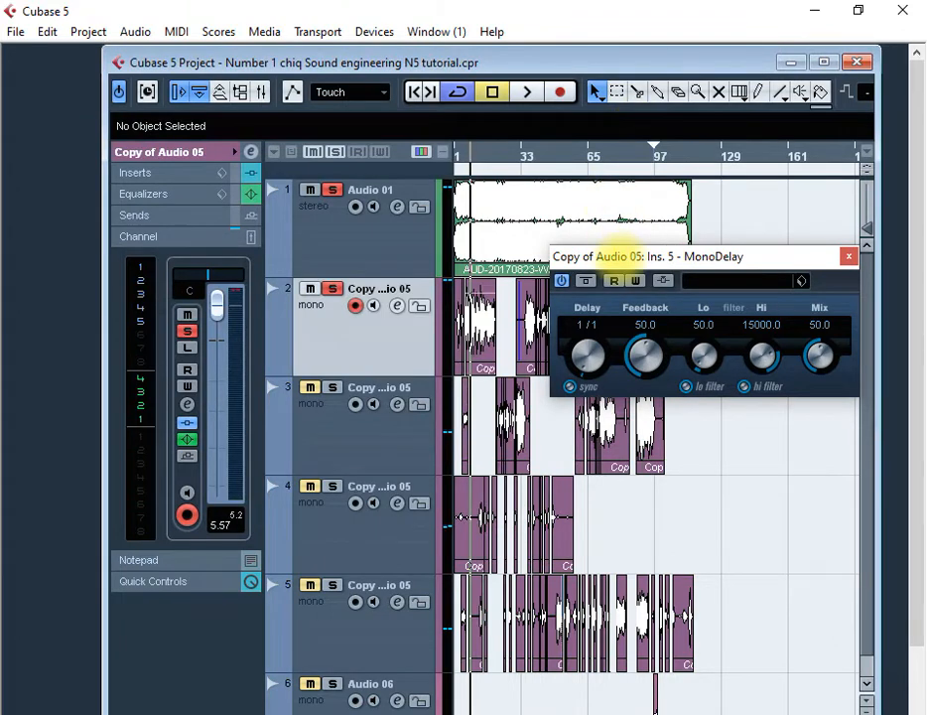
drag(705, 256, 674, 346)
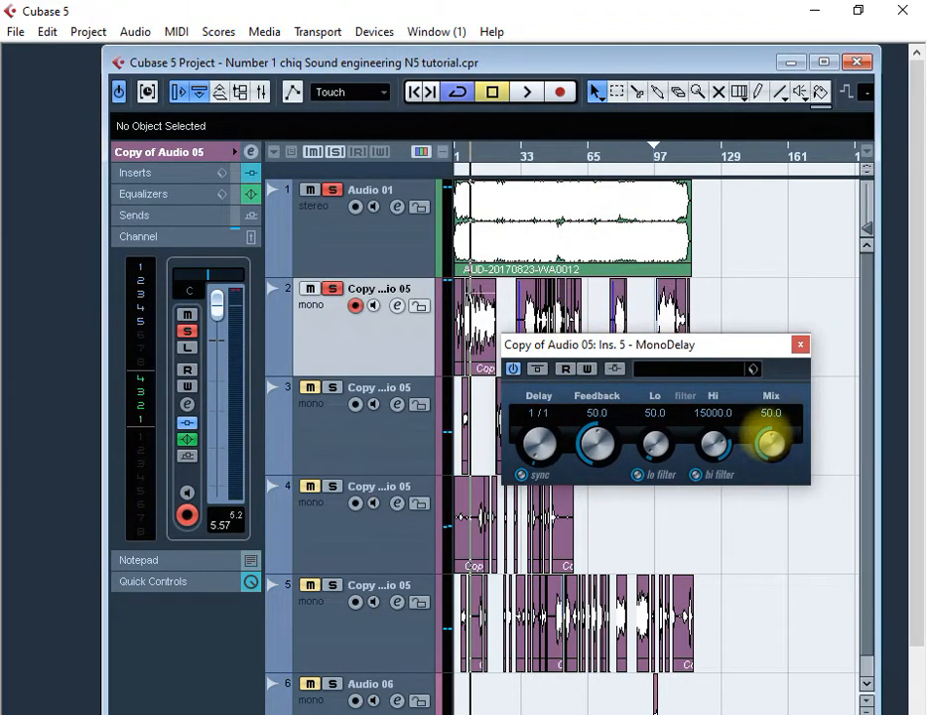
Set the MonoDelay to mix 11, high cut 1200, feedback 0 and delay time 175 ms.
drag(774, 440, 770, 500)
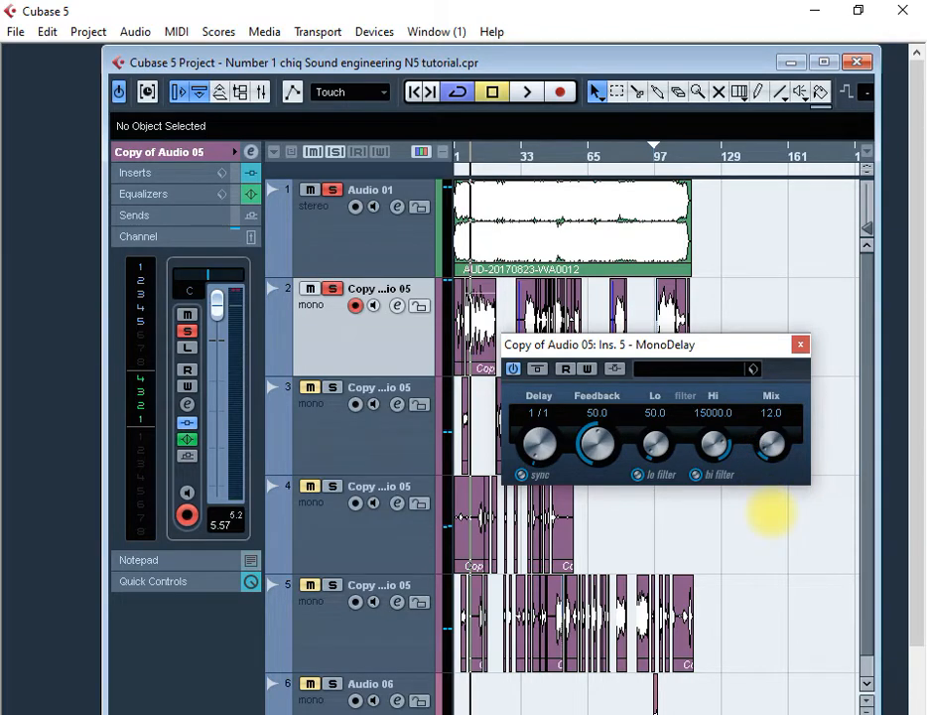
drag(772, 445, 772, 453)
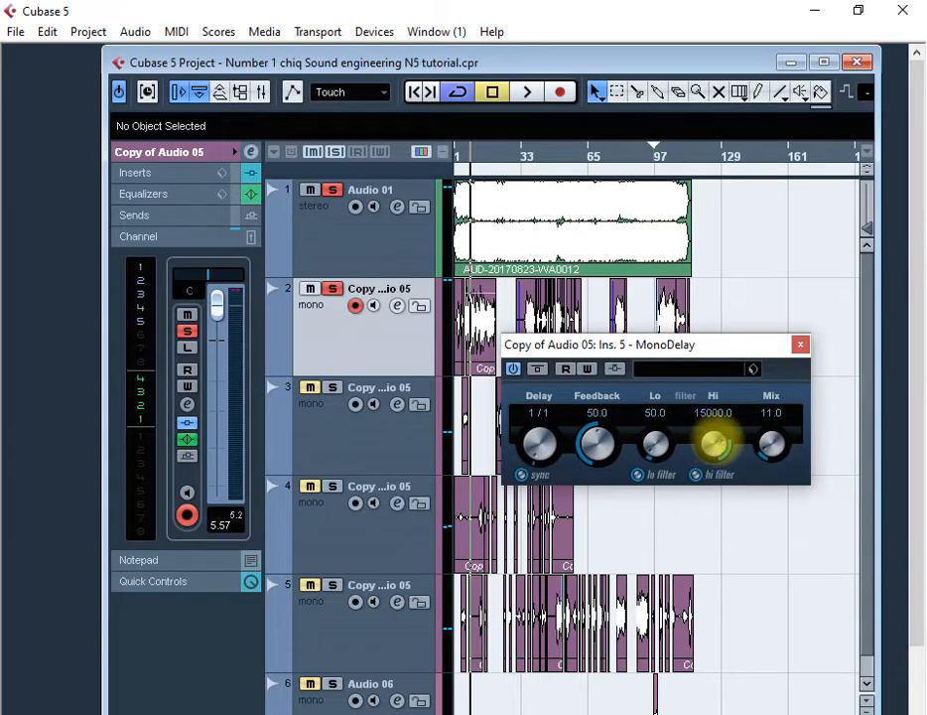
drag(711, 444, 710, 477)
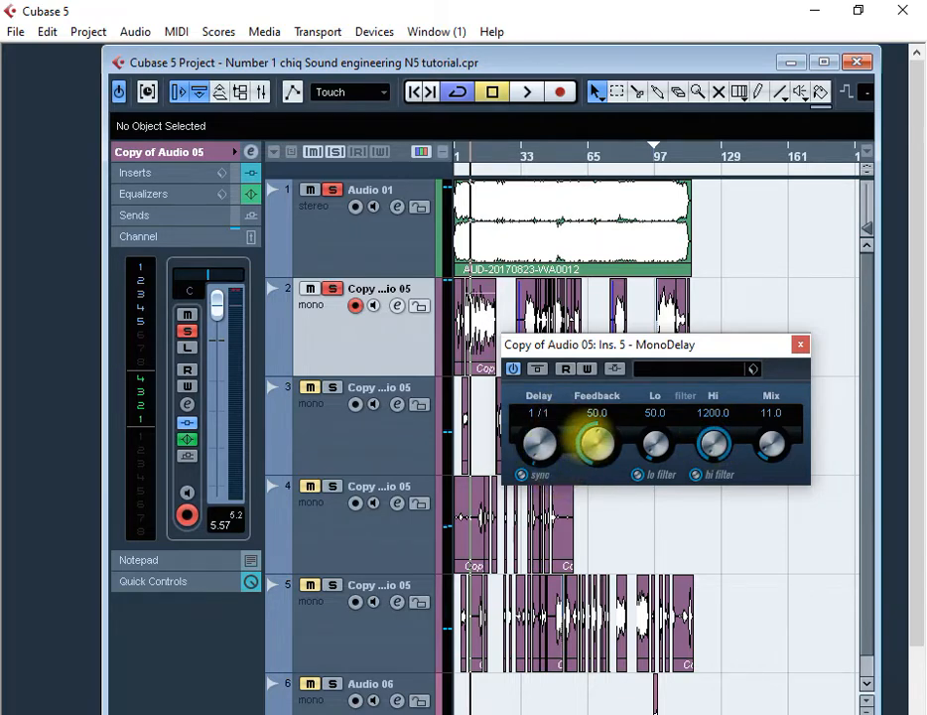
drag(595, 444, 596, 477)
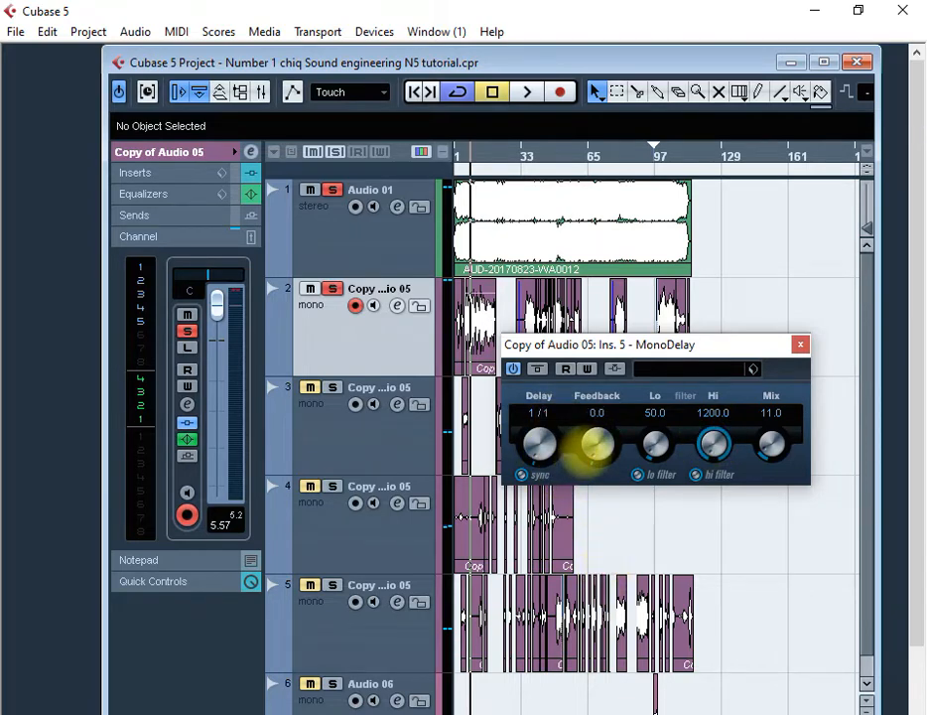
drag(603, 452, 595, 441)
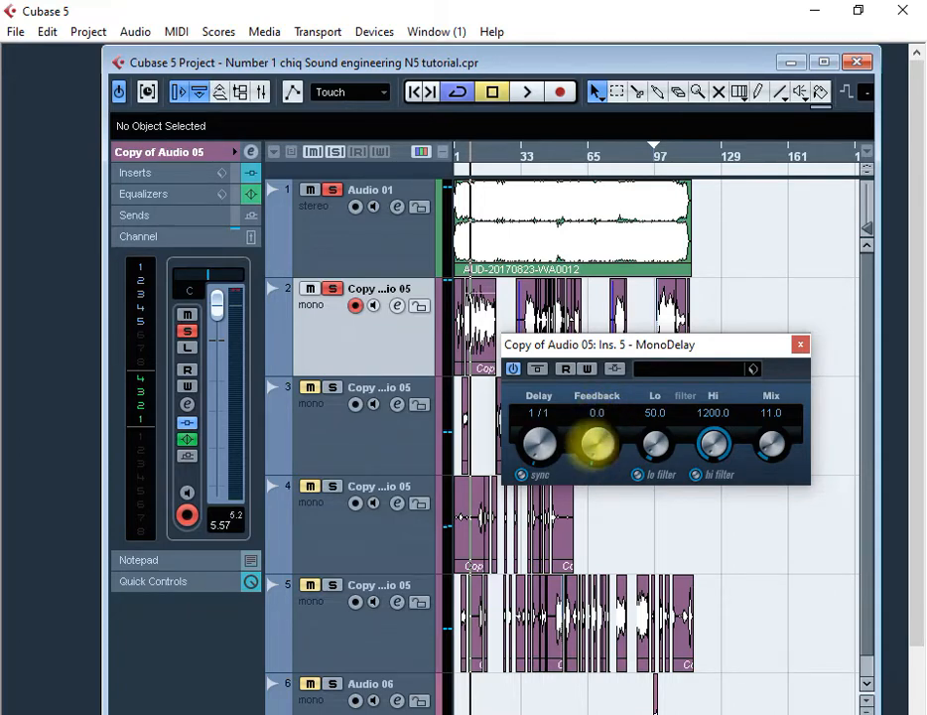
drag(595, 445, 595, 426)
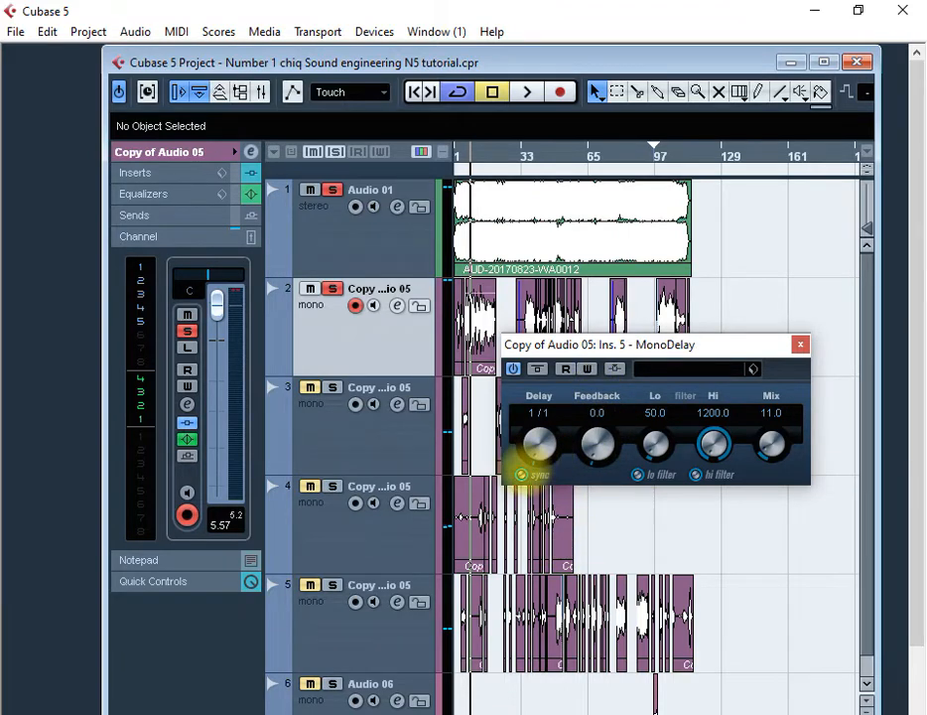
mouse_move(524, 473)
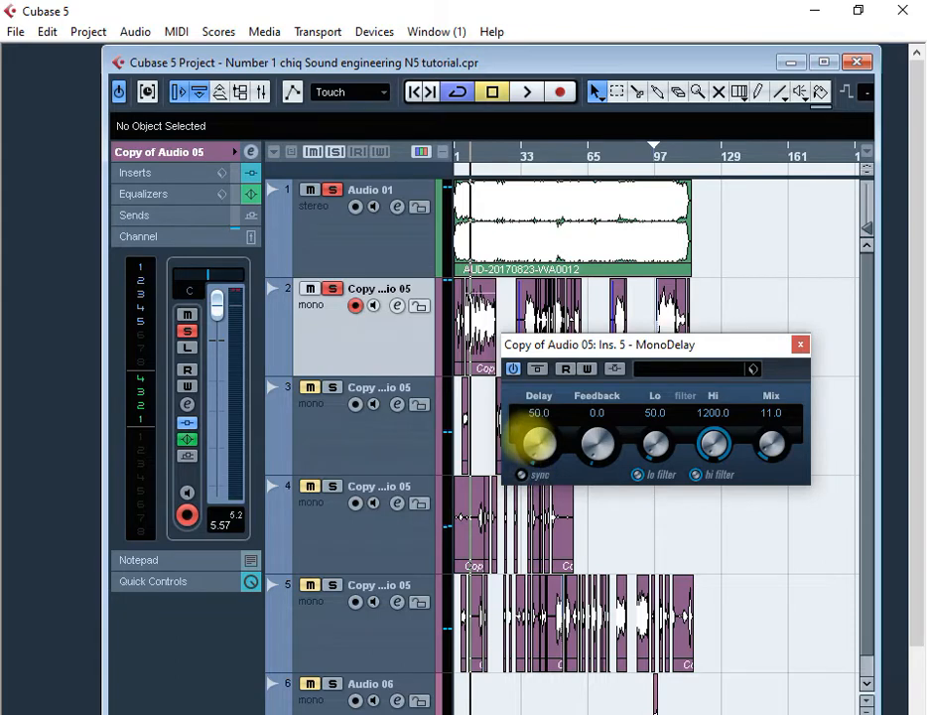
drag(538, 444, 538, 417)
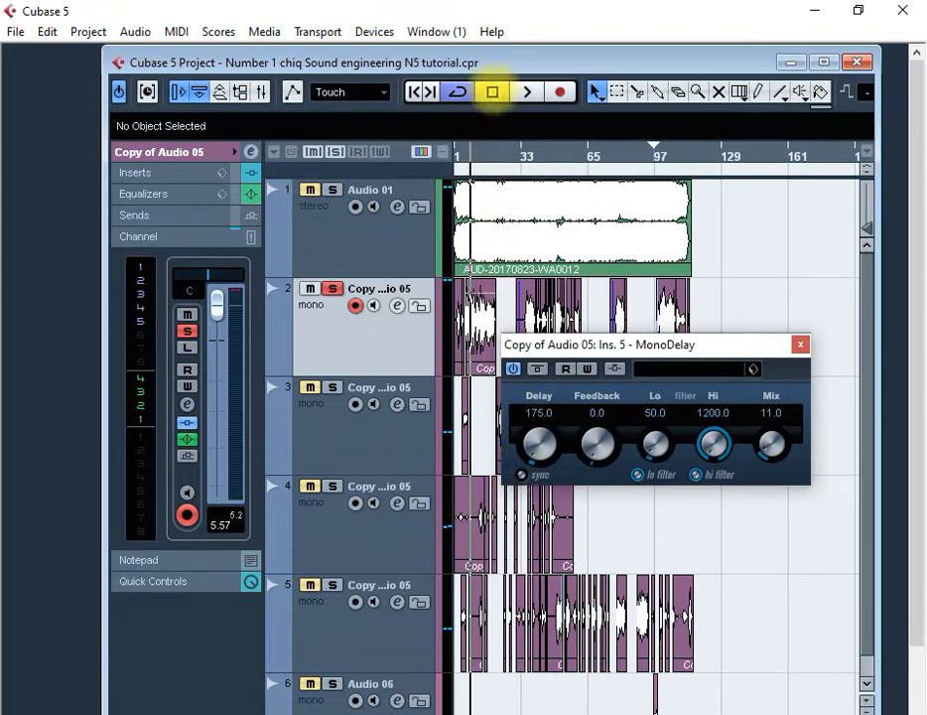
While playing, tweak the mix and lengthen the MonoDelay time to about 600 ms.
click(528, 92)
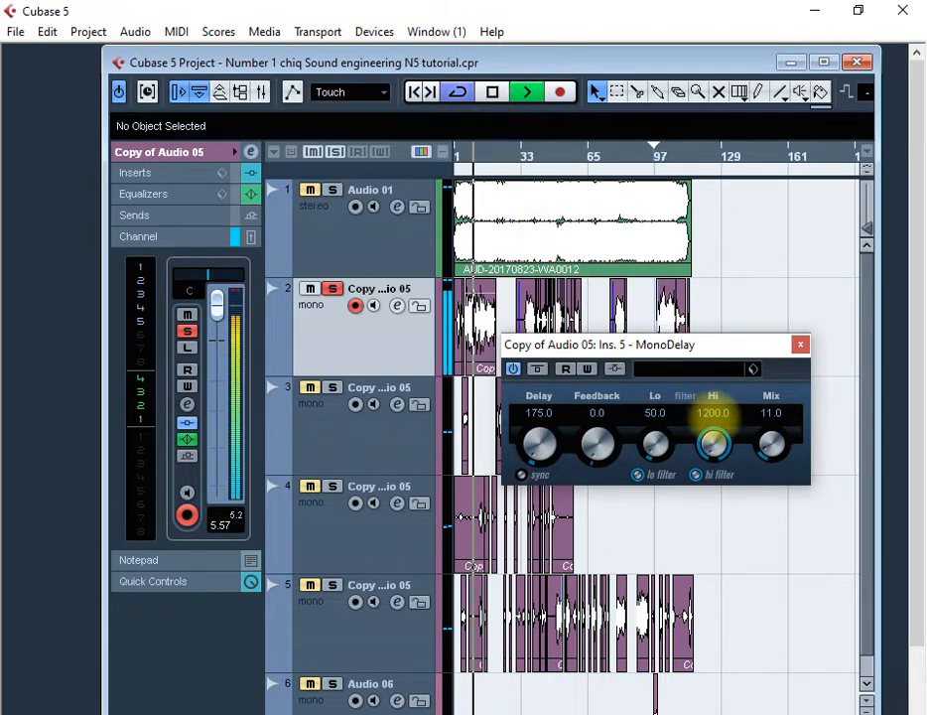
drag(770, 444, 770, 466)
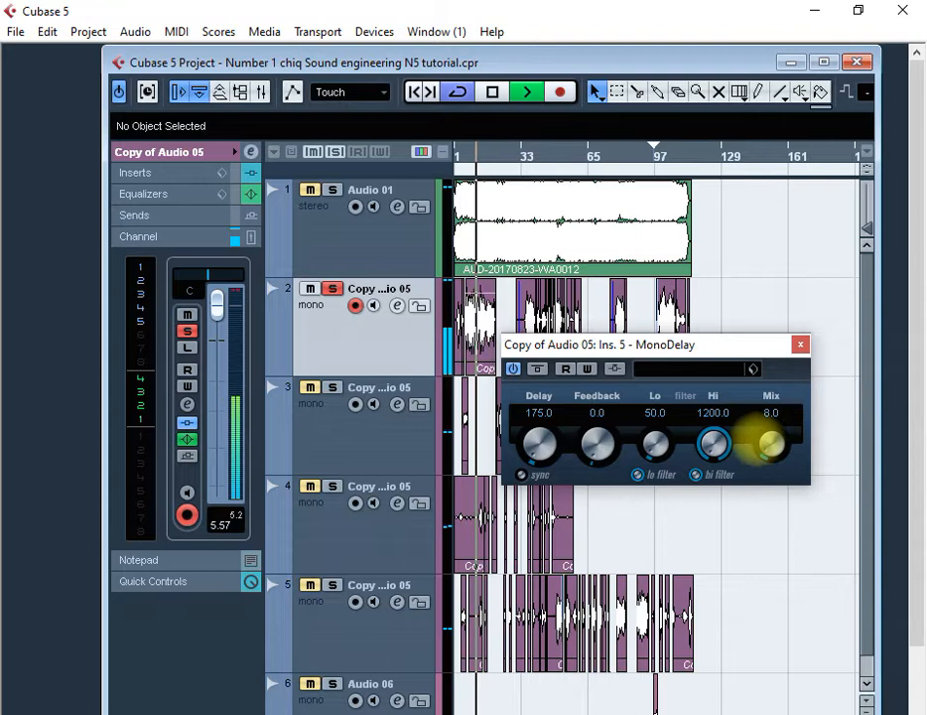
drag(770, 445, 774, 427)
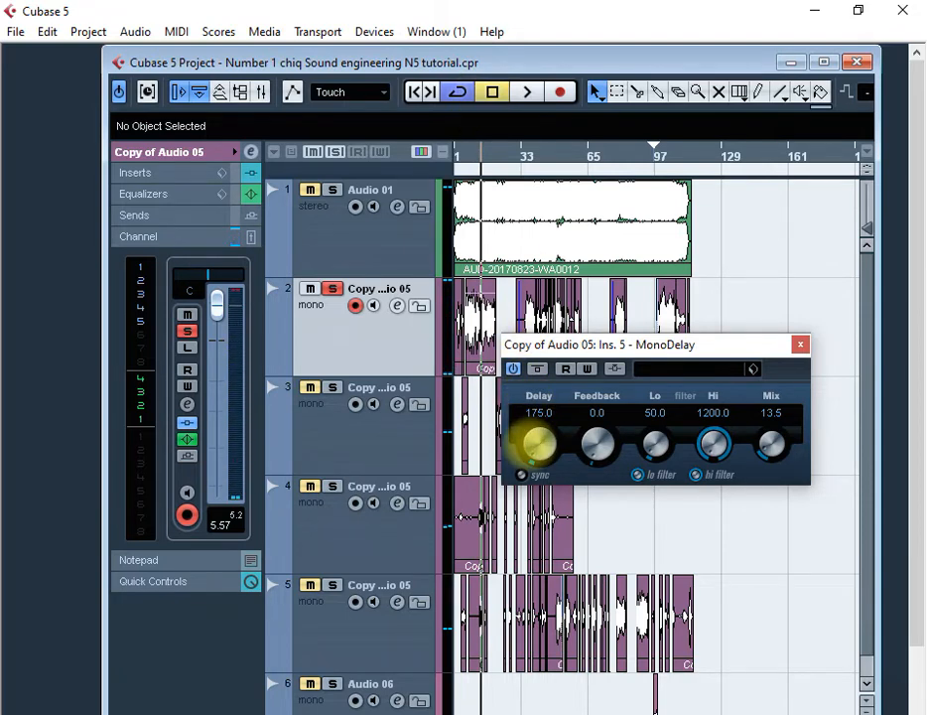
drag(538, 445, 544, 426)
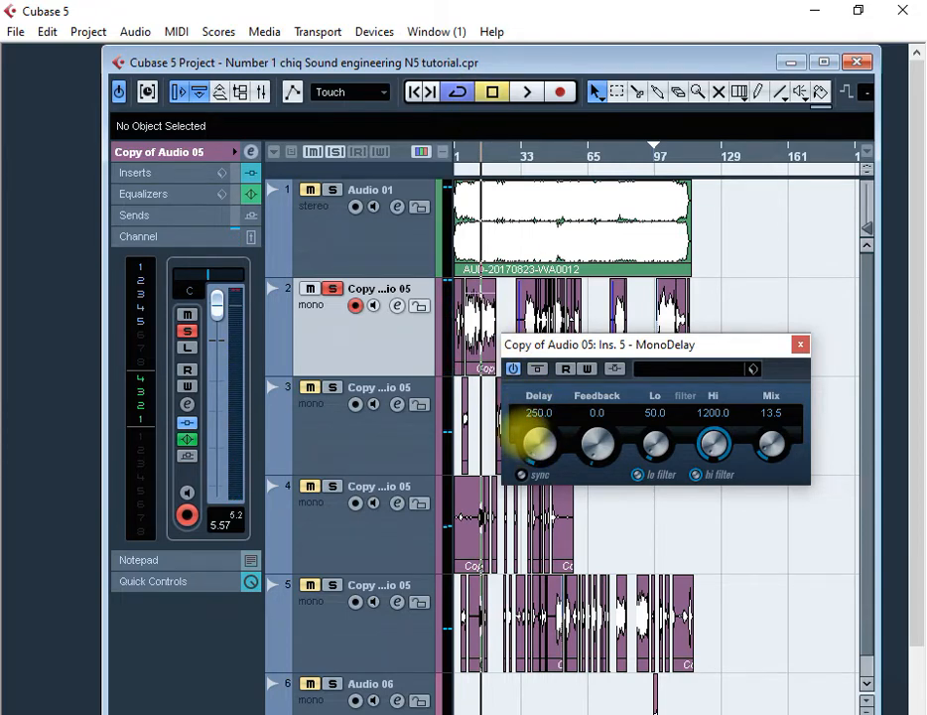
drag(537, 444, 538, 417)
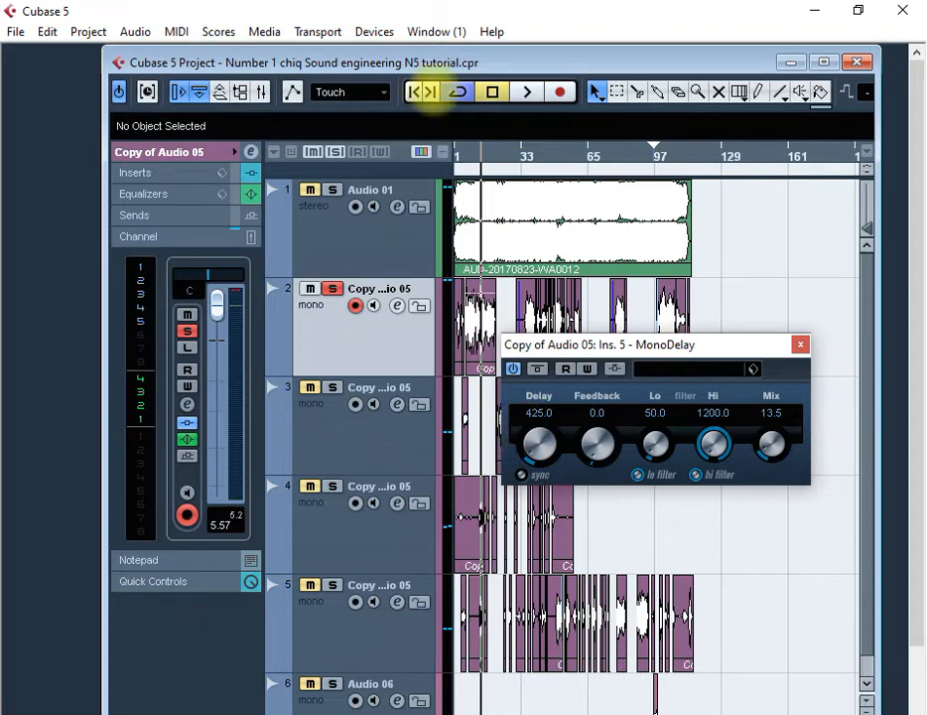
click(528, 91)
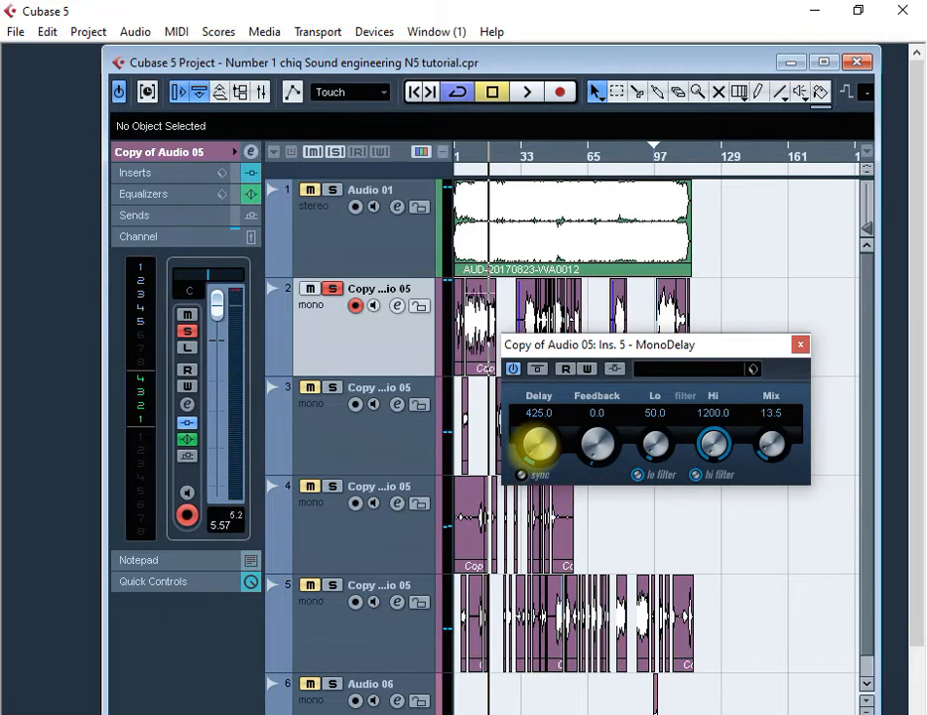
drag(540, 444, 540, 433)
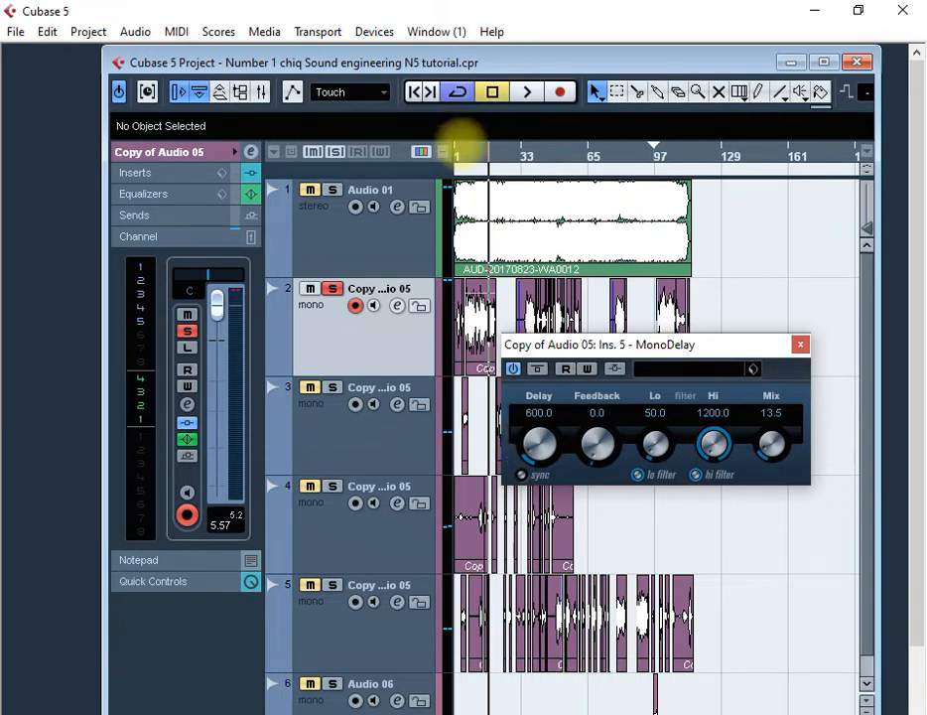
Audition the vocal from the song start and fine-tune the delay's wet/dry mix.
click(528, 91)
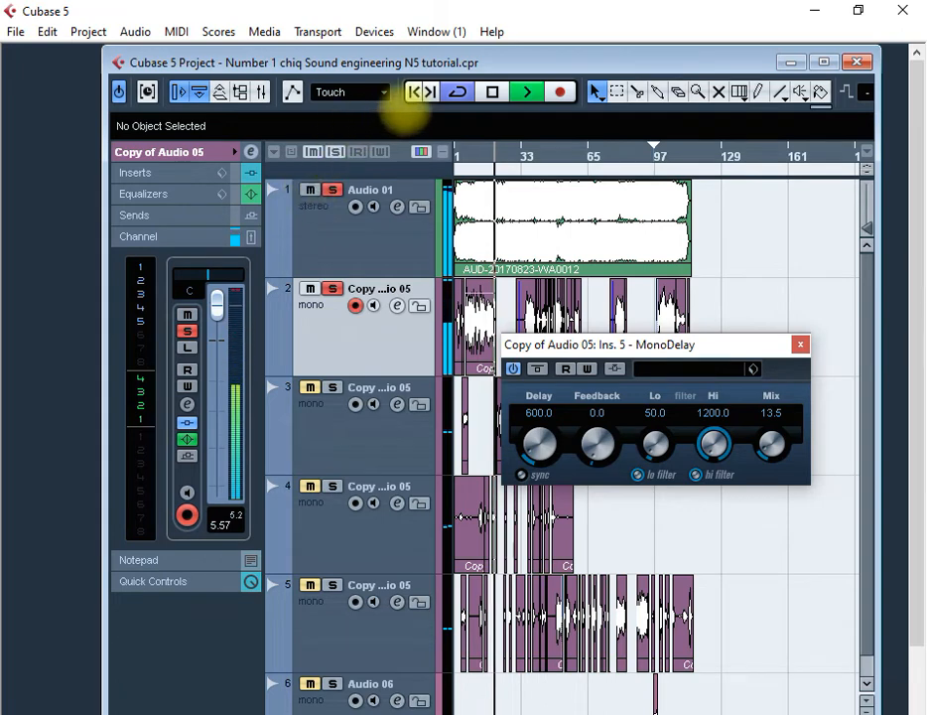
click(493, 92)
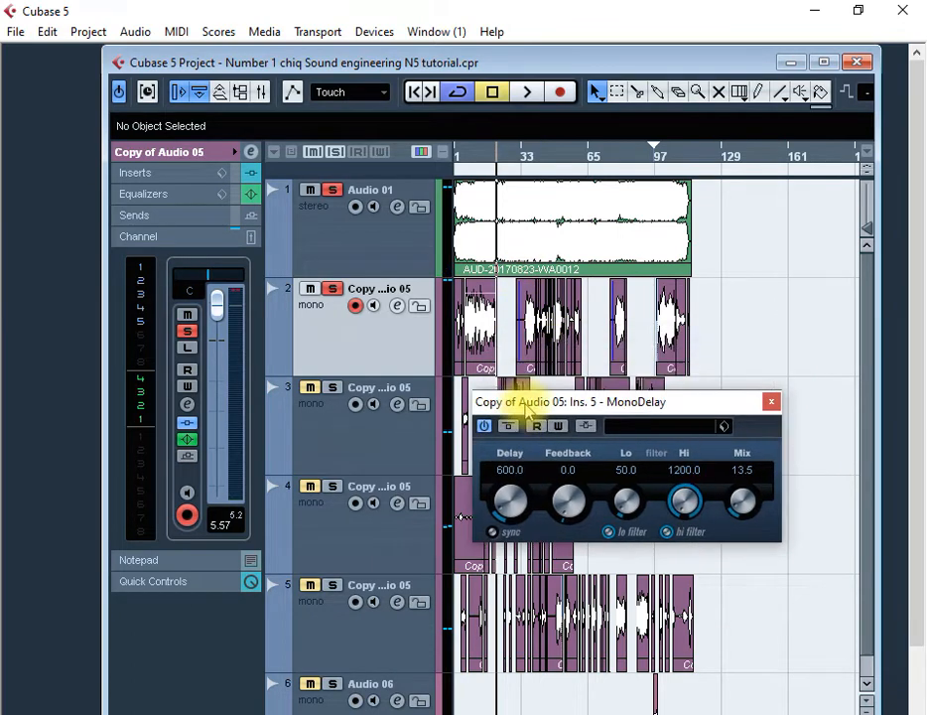
click(526, 91)
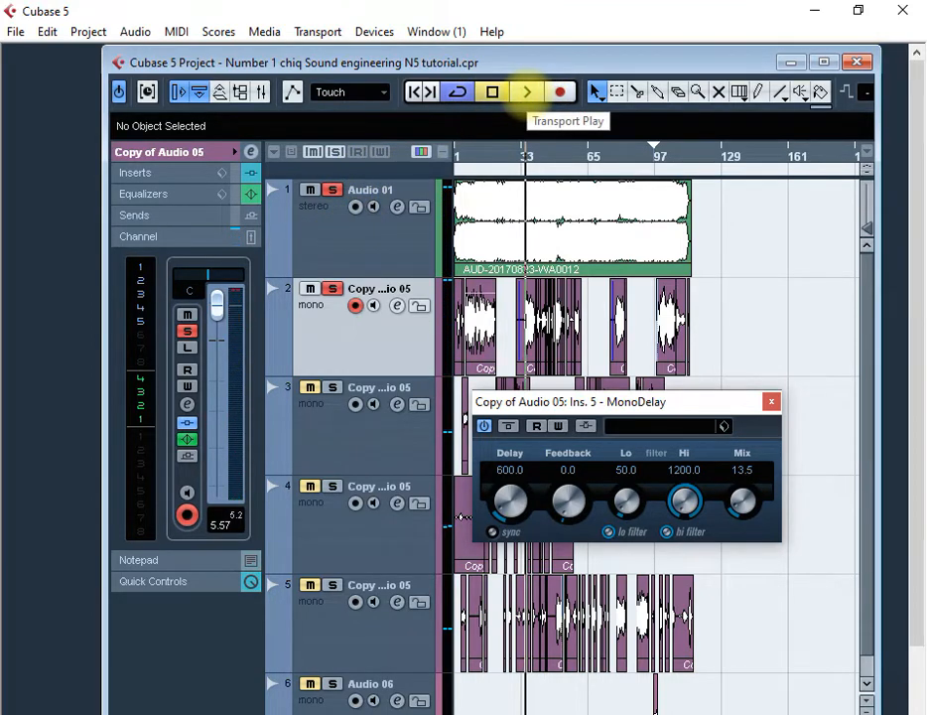
click(526, 91)
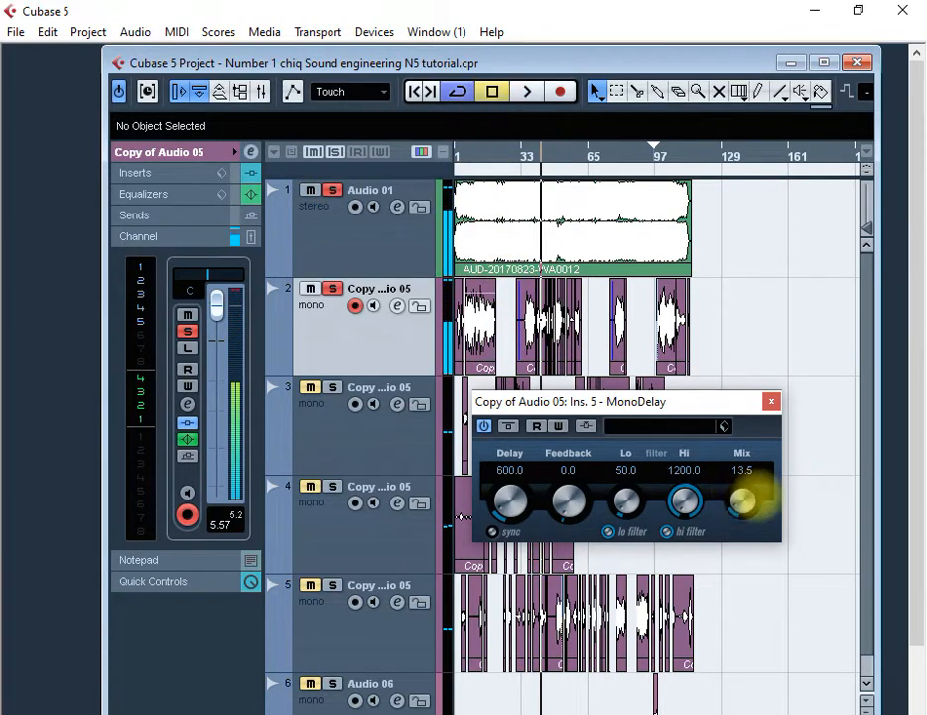
drag(742, 500, 742, 506)
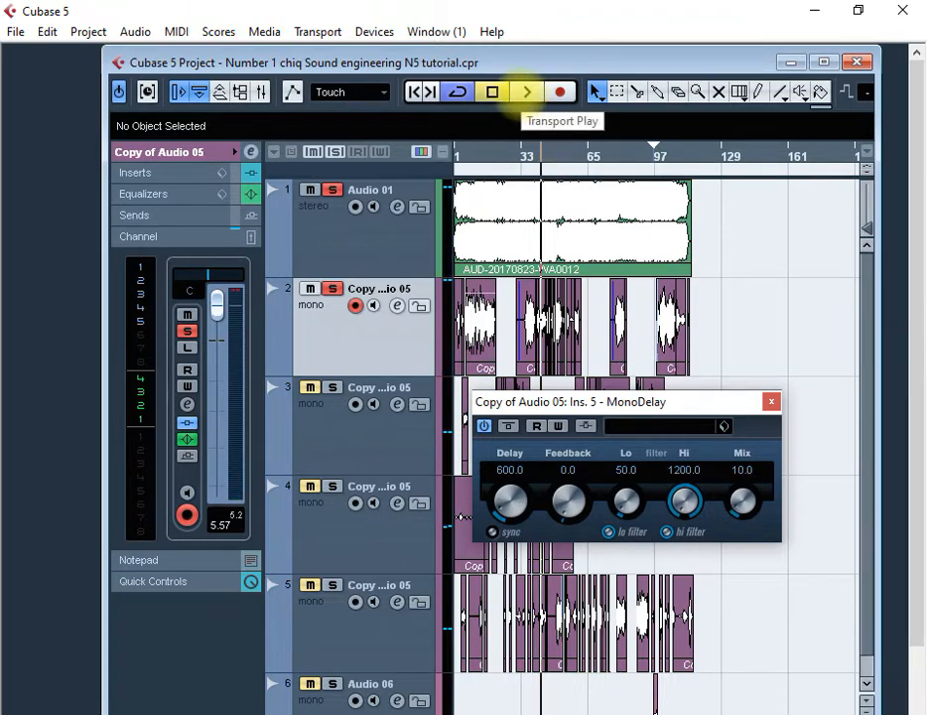
Play back the vocal again to check the mix with the full insert chain.
click(526, 91)
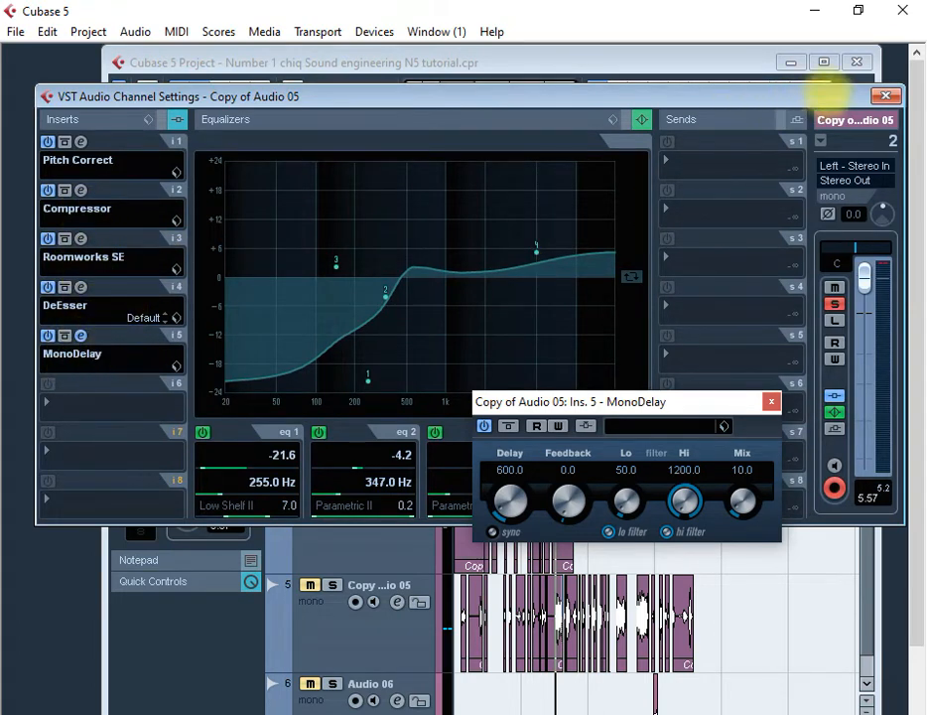
click(770, 401)
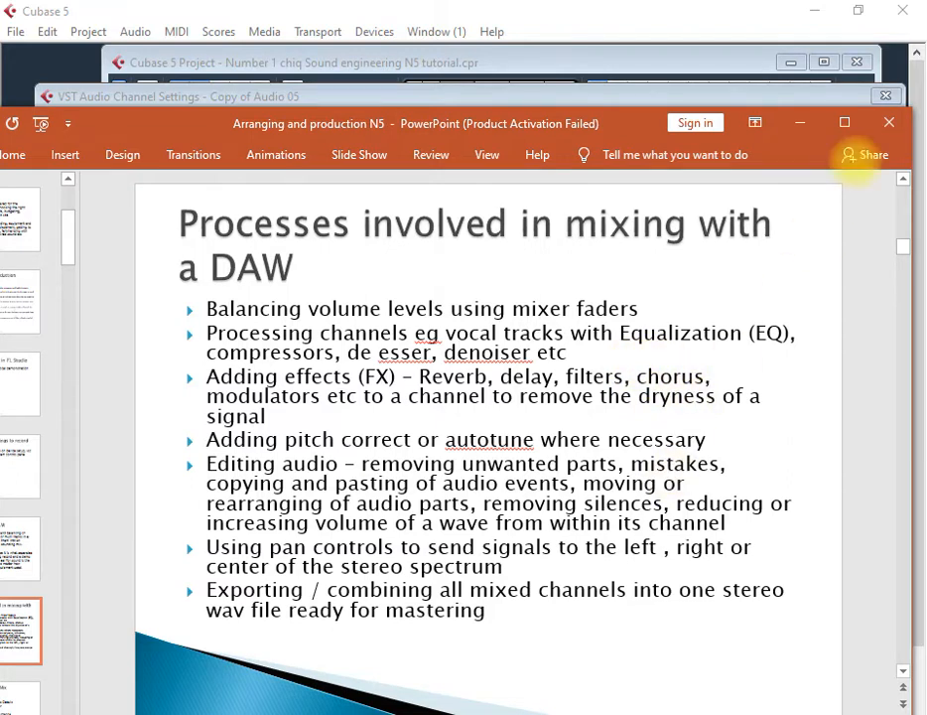
mouse_move(800, 123)
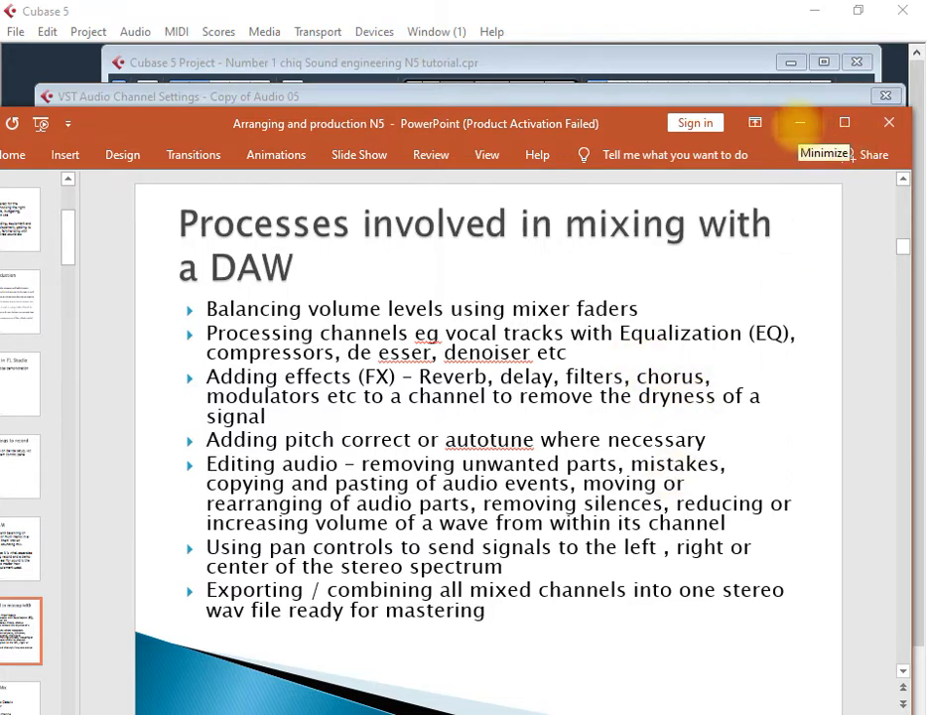
click(798, 123)
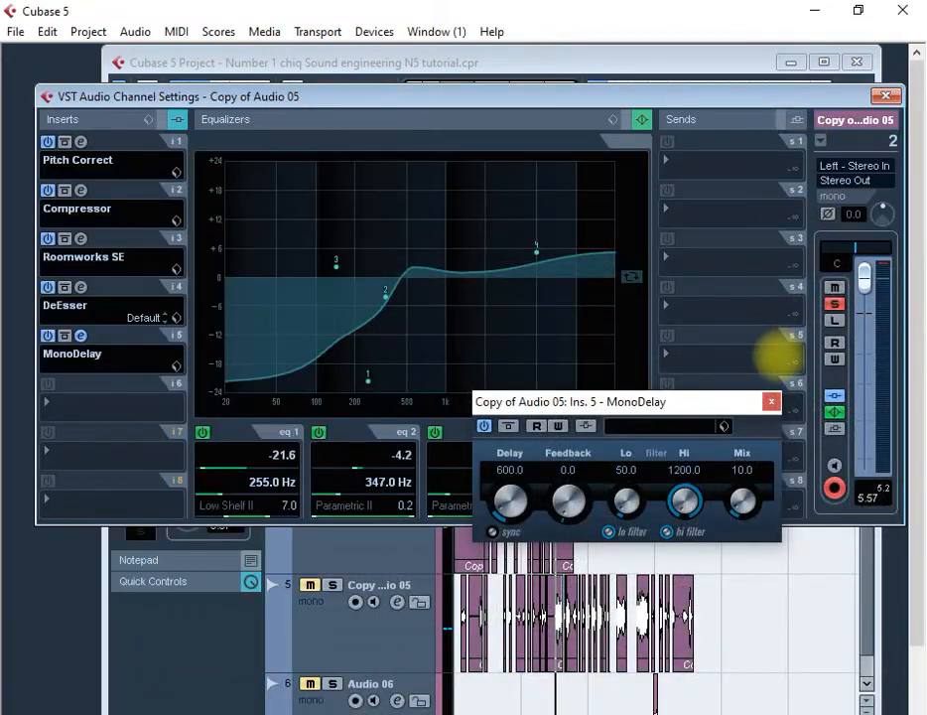
Close the MonoDelay editor and the channel settings, leaving only the arrangement.
click(770, 401)
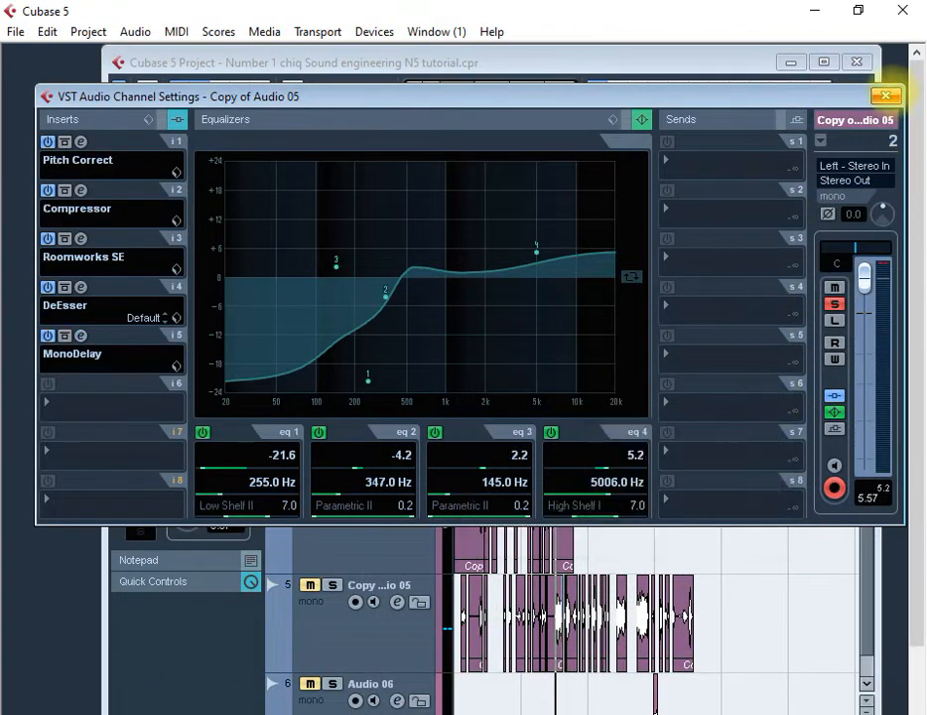
click(885, 96)
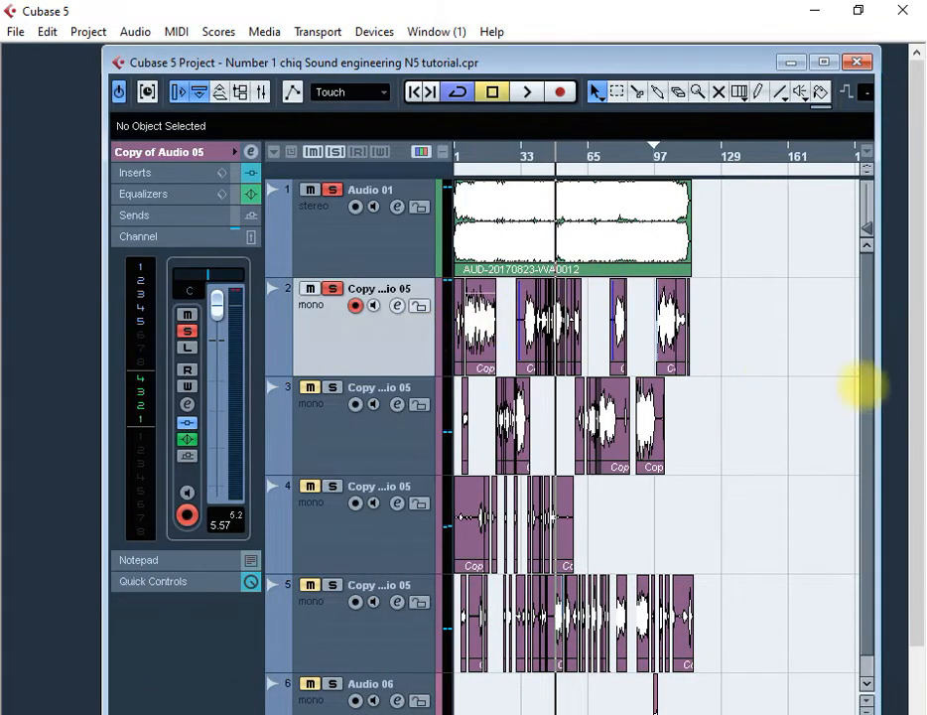
mouse_move(397, 327)
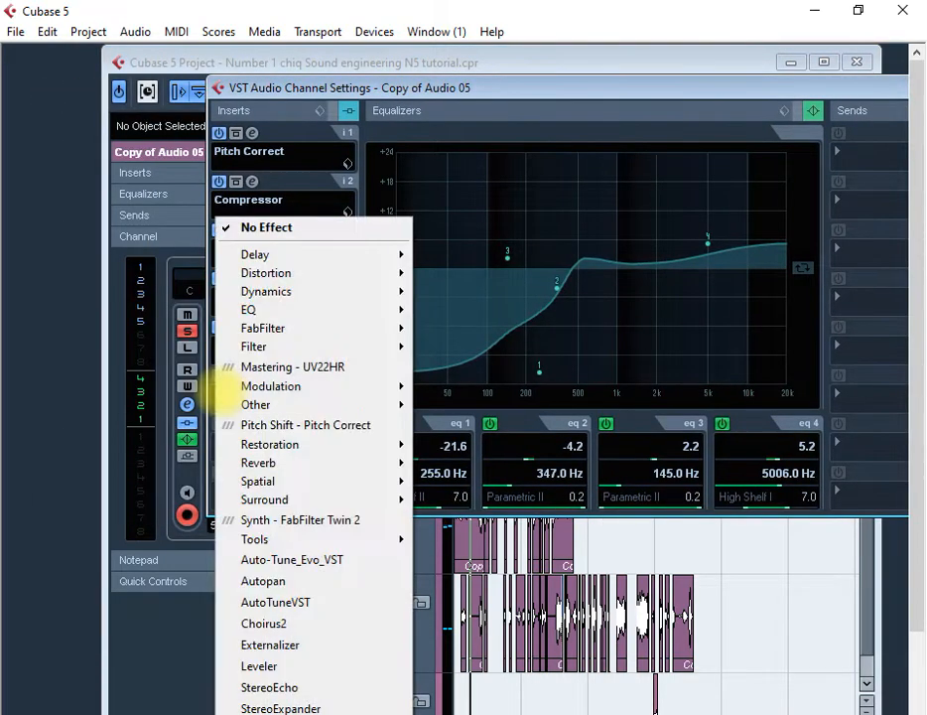
mouse_move(254, 345)
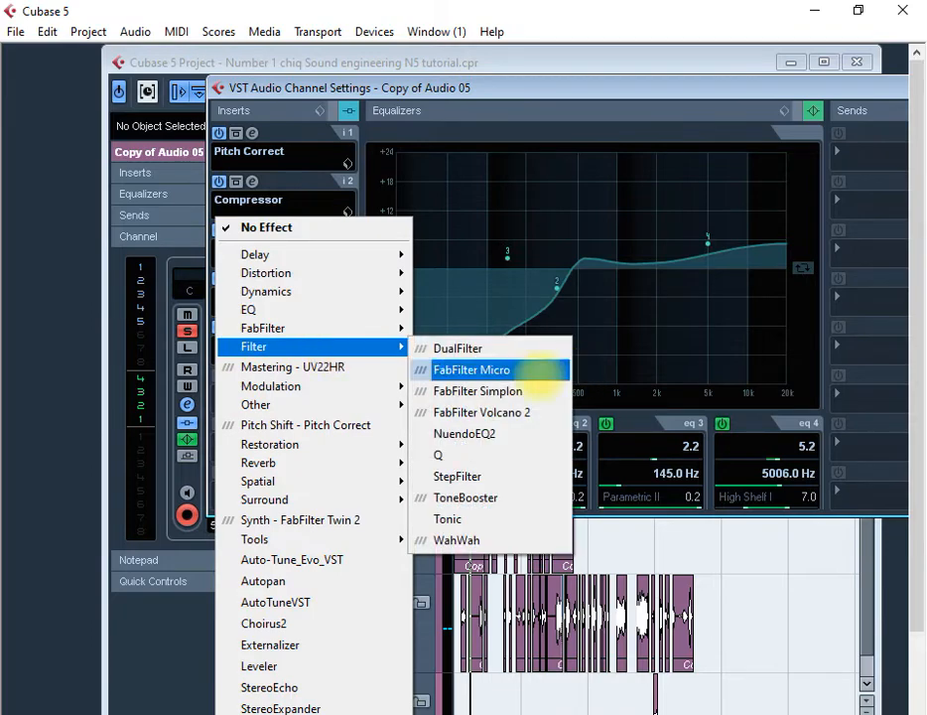
Insert a WahWah filter in slot 6 below MonoDelay, audition it and close its editor.
click(457, 540)
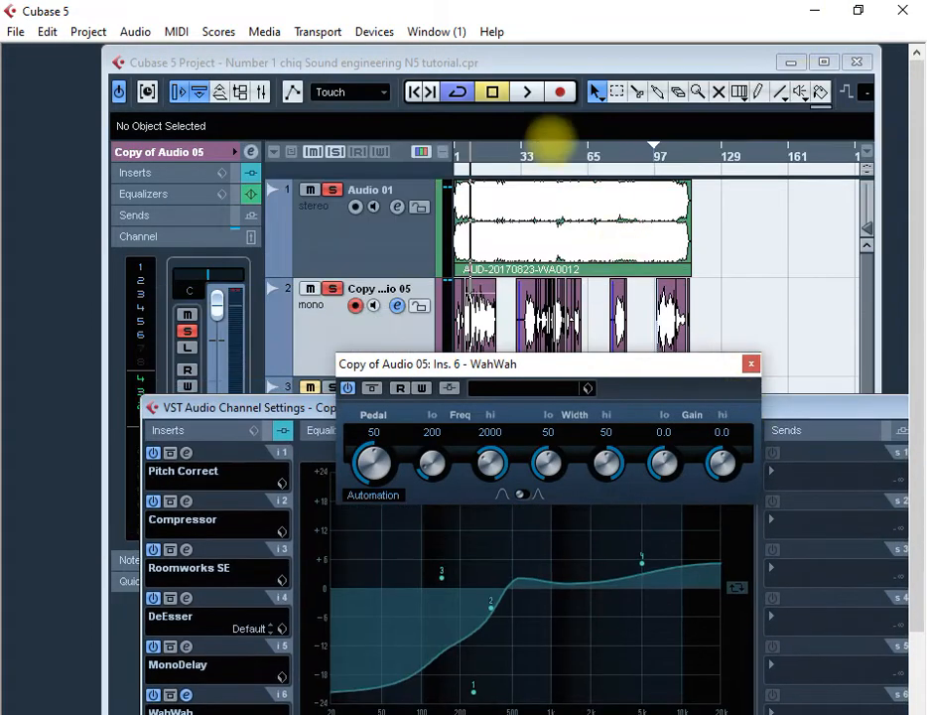
click(526, 92)
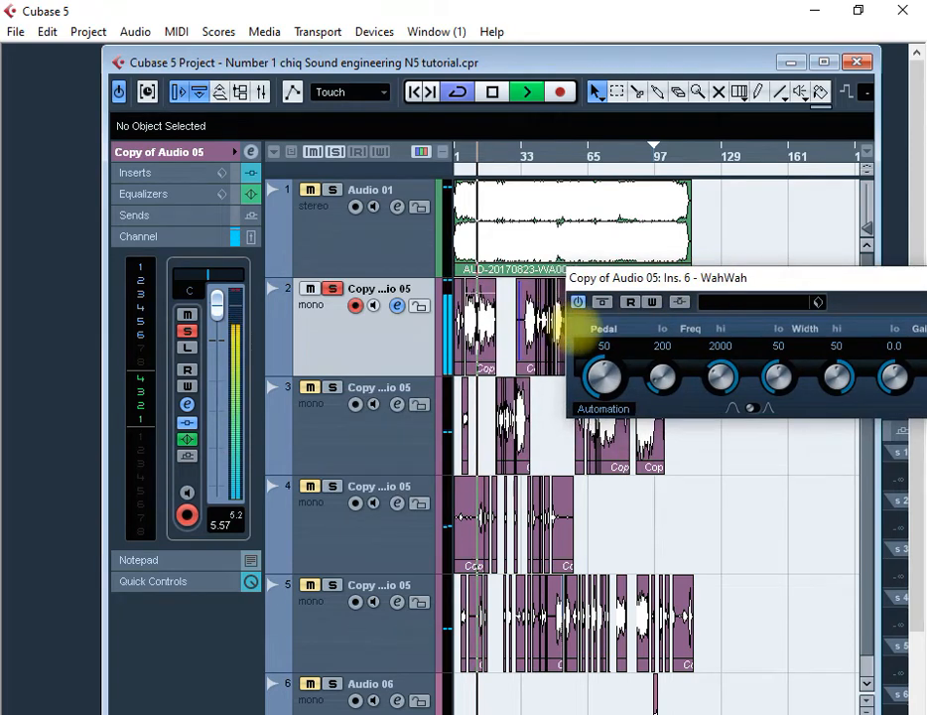
mouse_move(576, 302)
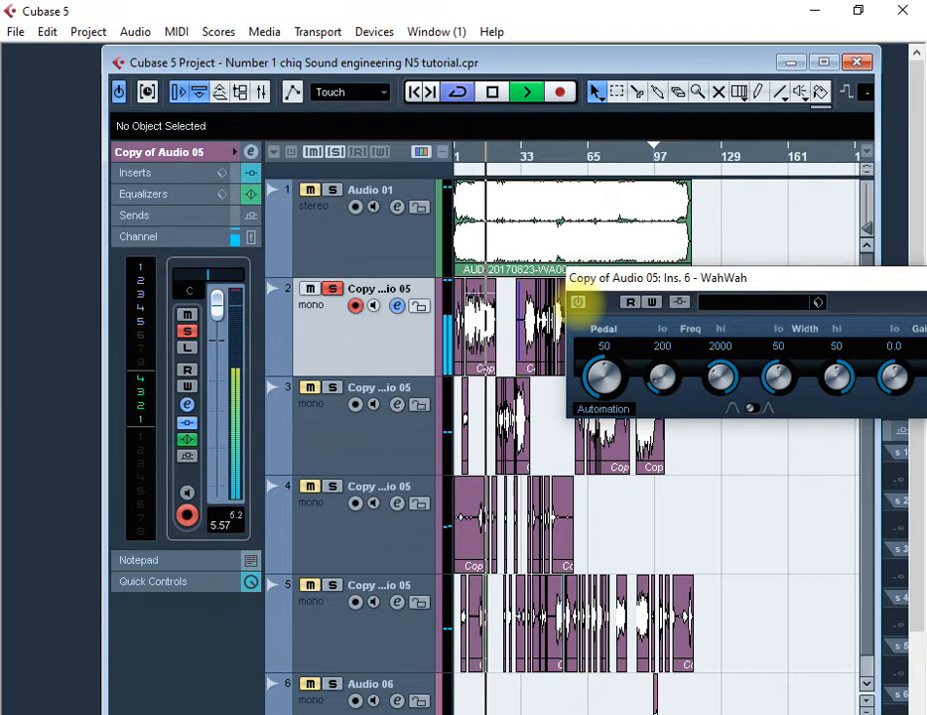
click(492, 91)
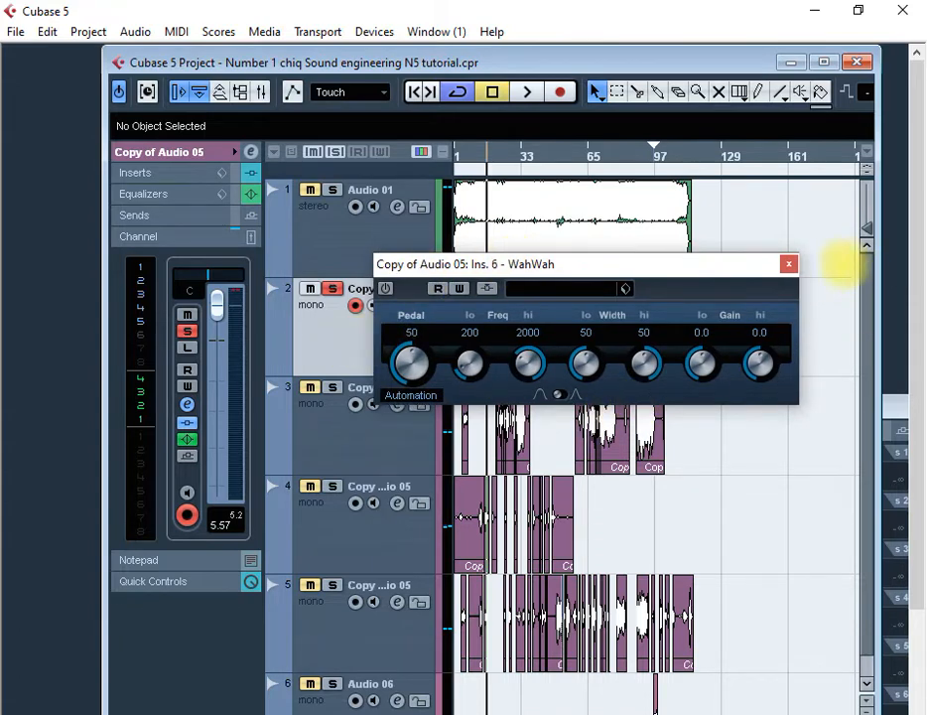
click(788, 264)
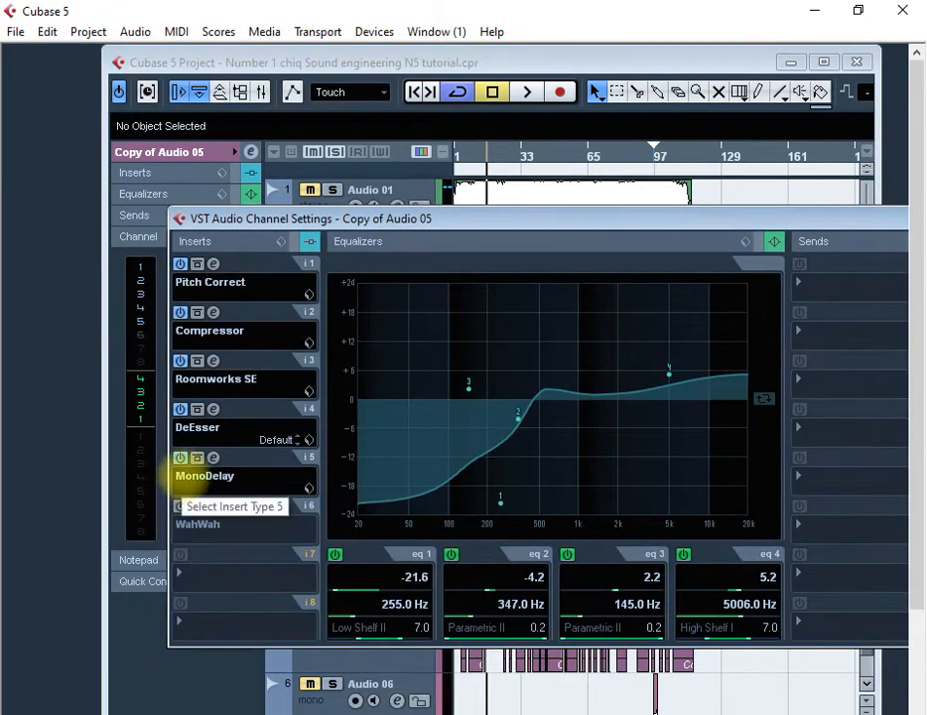
Set insert slot 5 to No Effect, discard the MonoDelay, and split the vocal event at the ruler position.
click(204, 476)
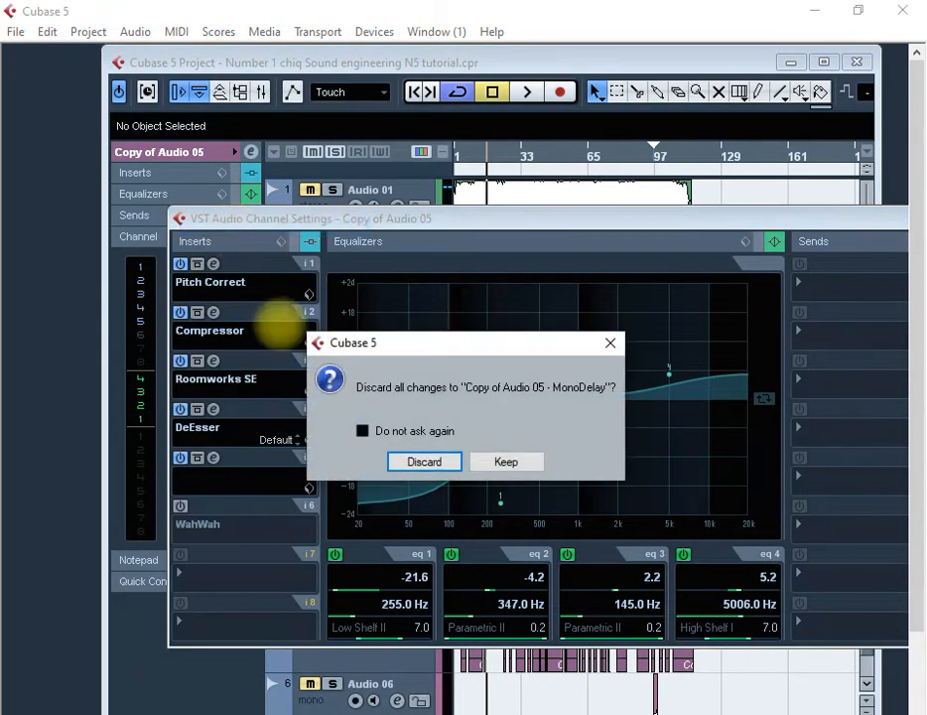
click(422, 460)
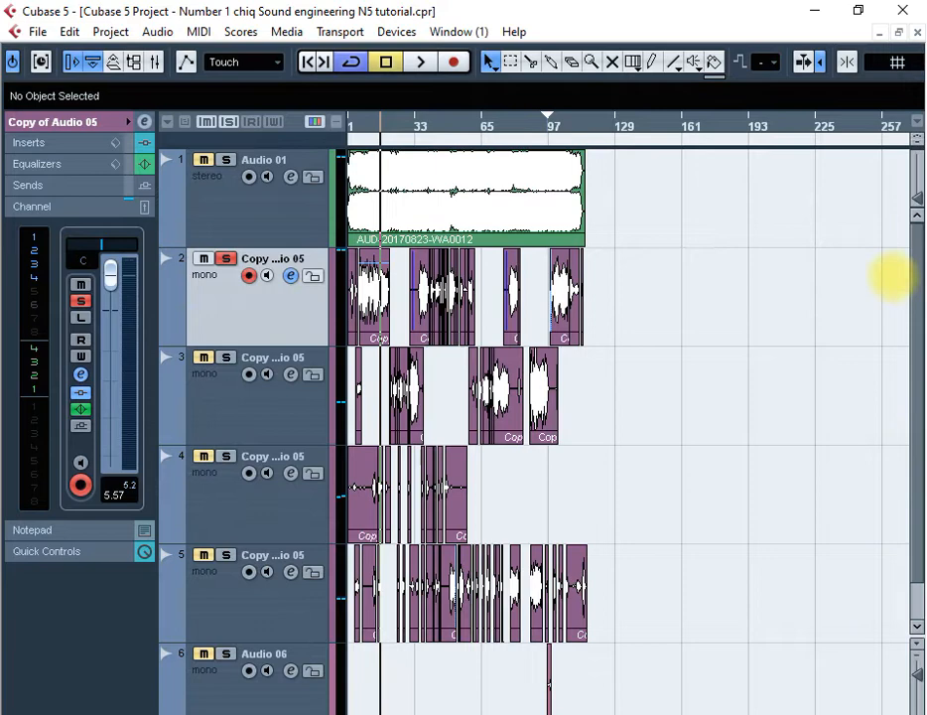
mouse_move(790, 665)
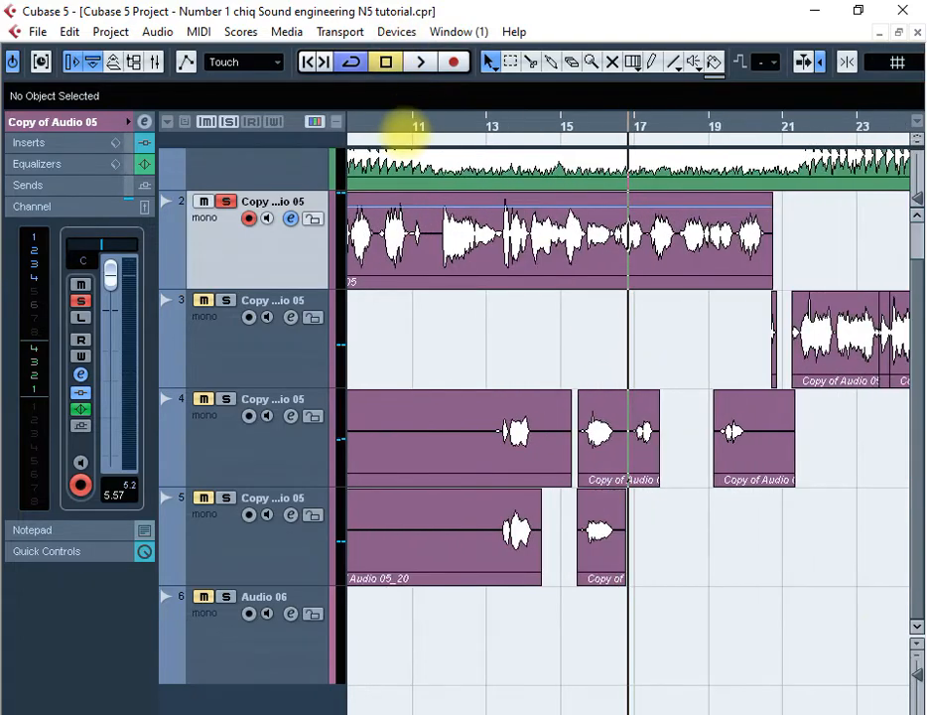
click(421, 61)
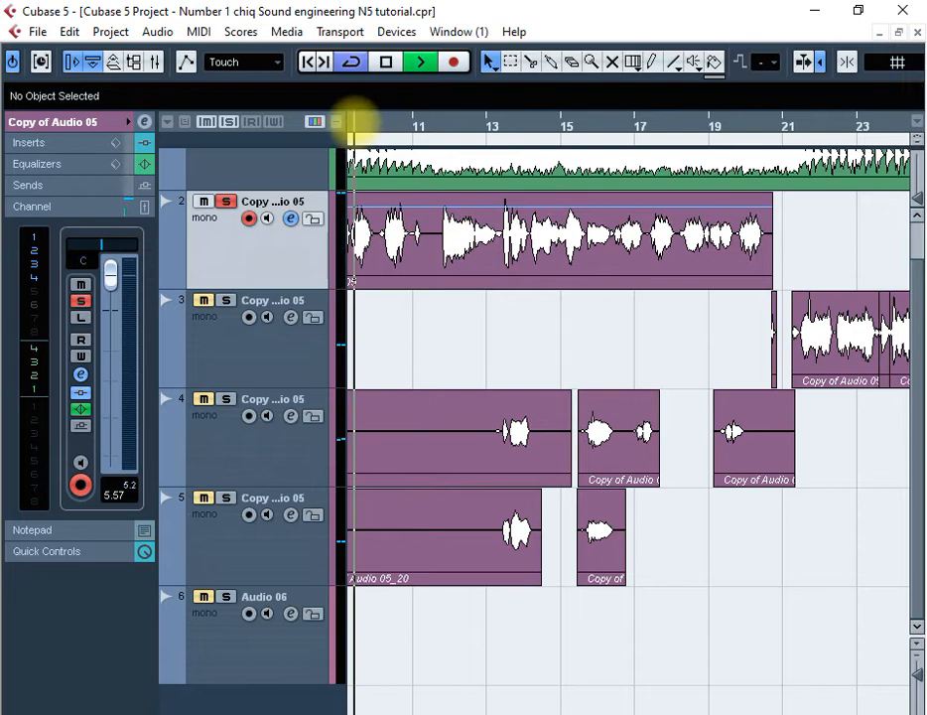
click(421, 62)
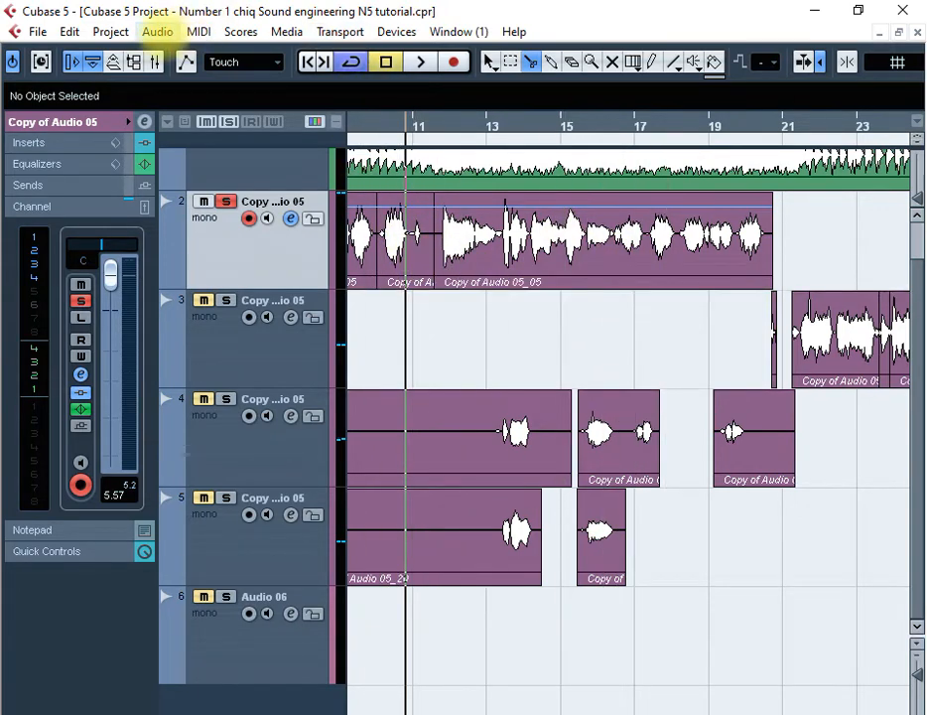
Select the short split phrase on track 2 and start offline WahWah processing with a preview.
click(157, 32)
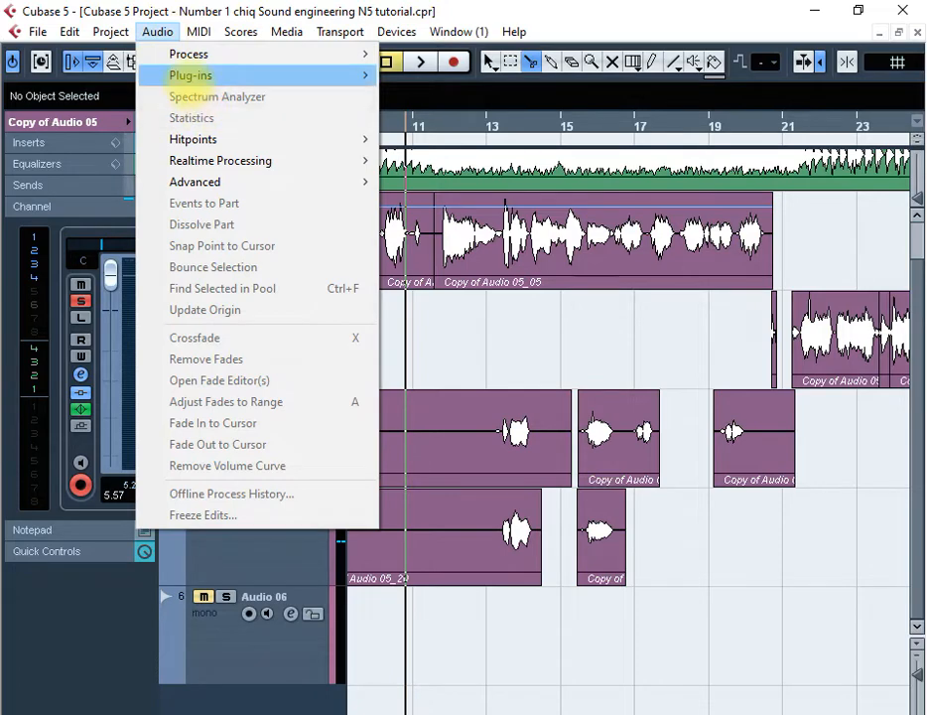
mouse_move(412, 165)
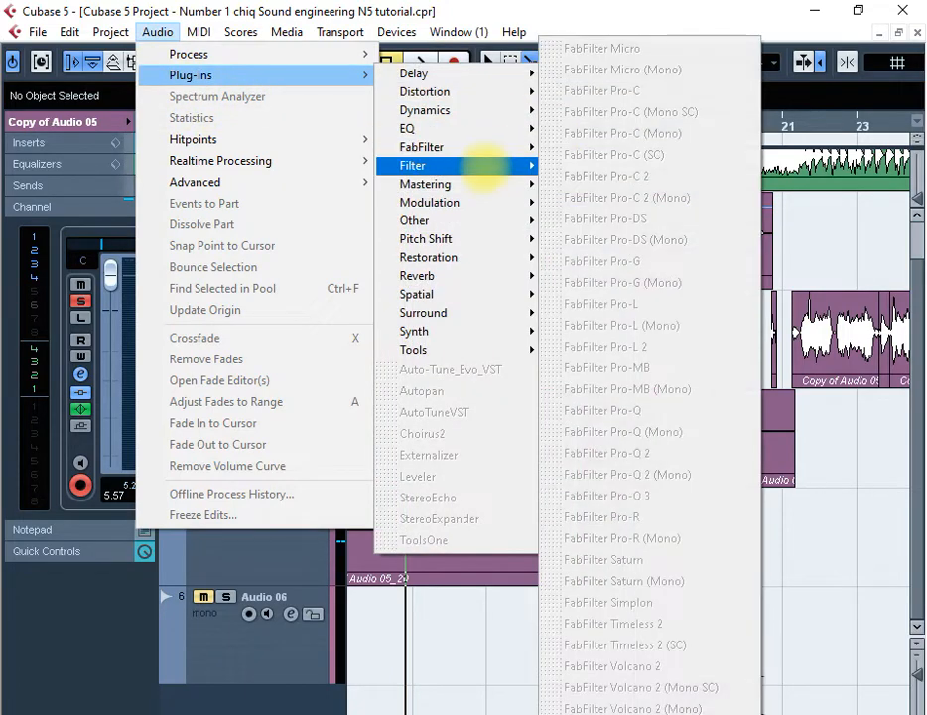
mouse_move(413, 165)
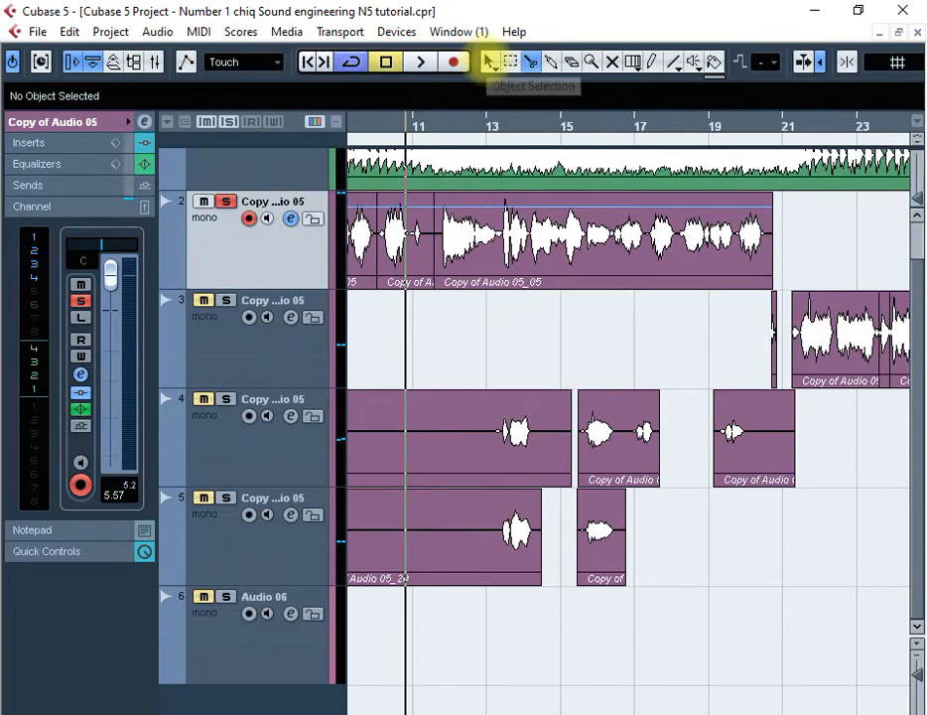
click(388, 238)
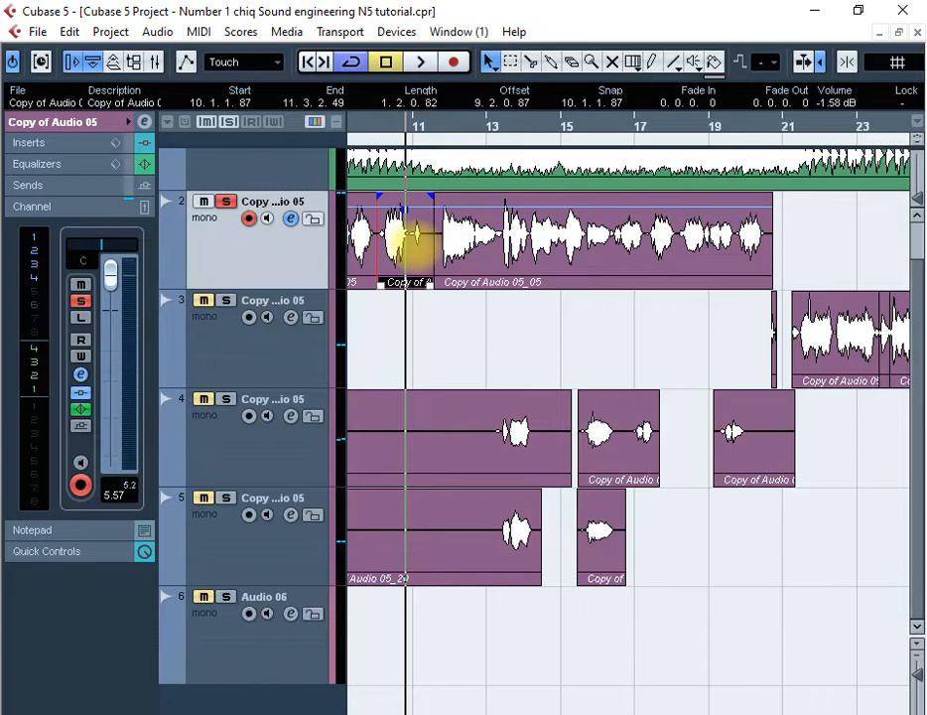
click(156, 32)
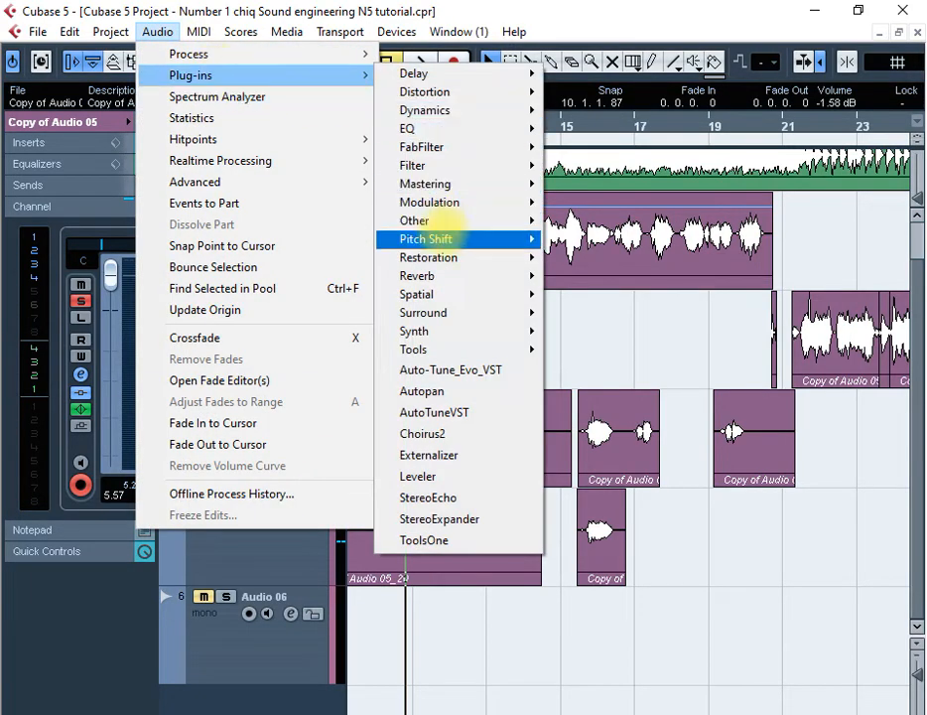
mouse_move(413, 165)
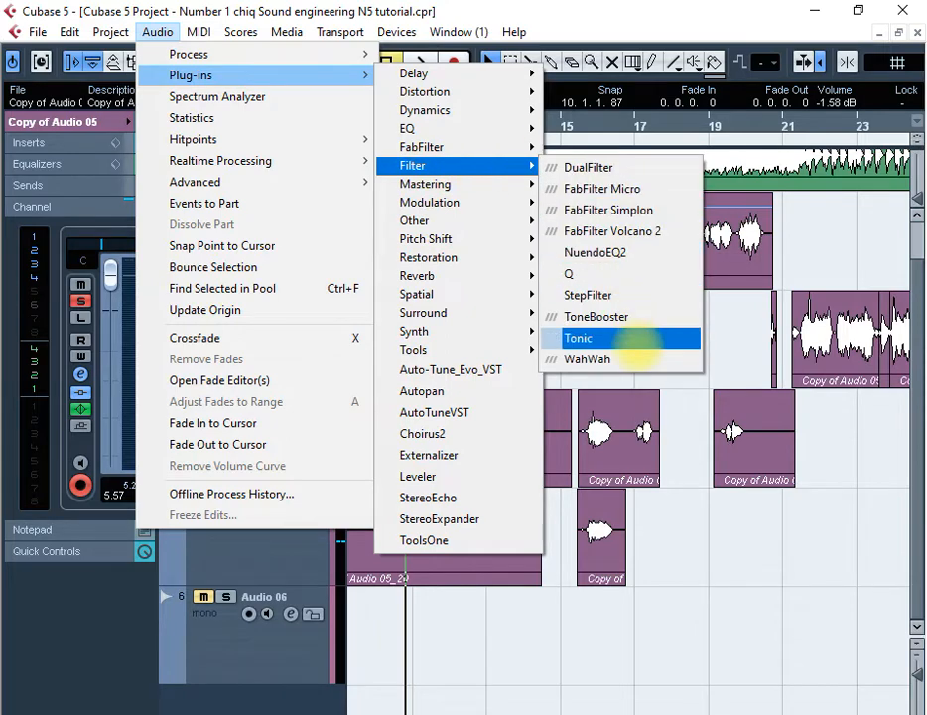
click(587, 357)
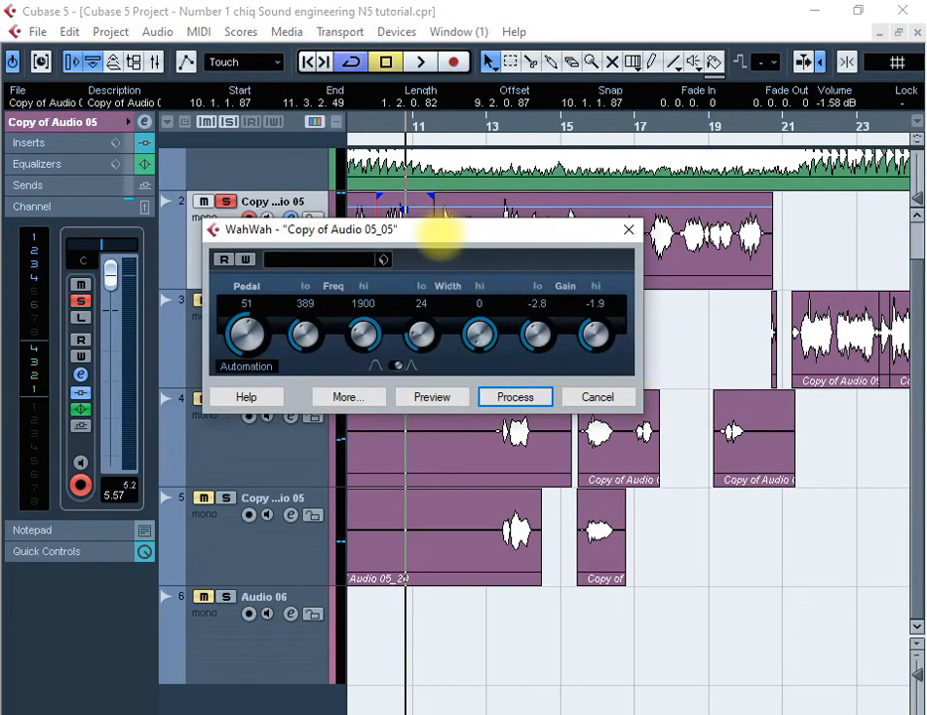
click(433, 397)
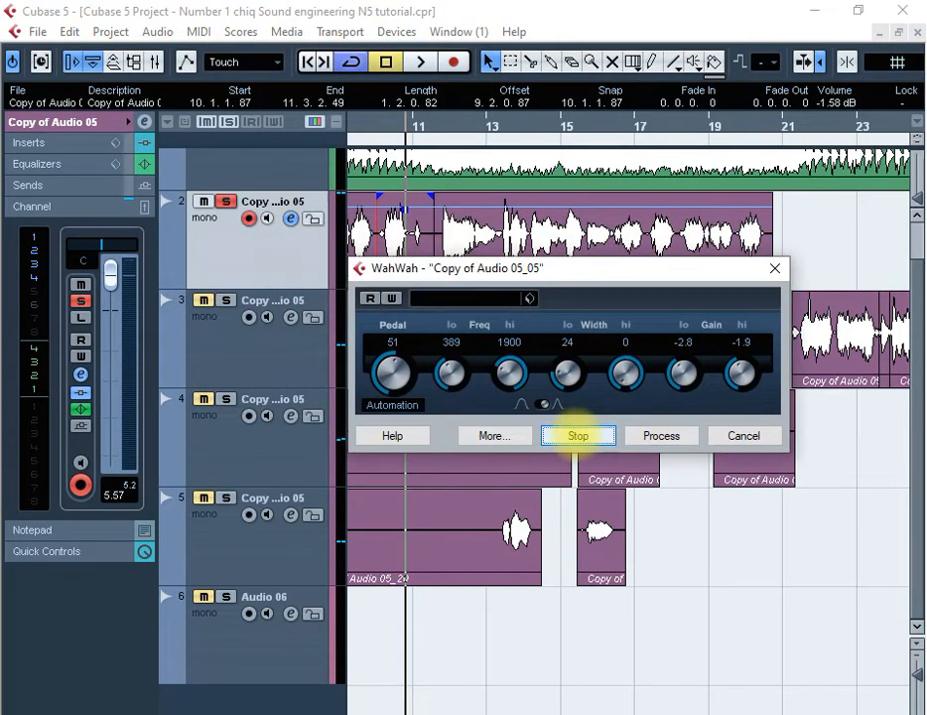
Try the Sharp preset, then load and preview Warm Wah and process it onto the phrase.
click(578, 435)
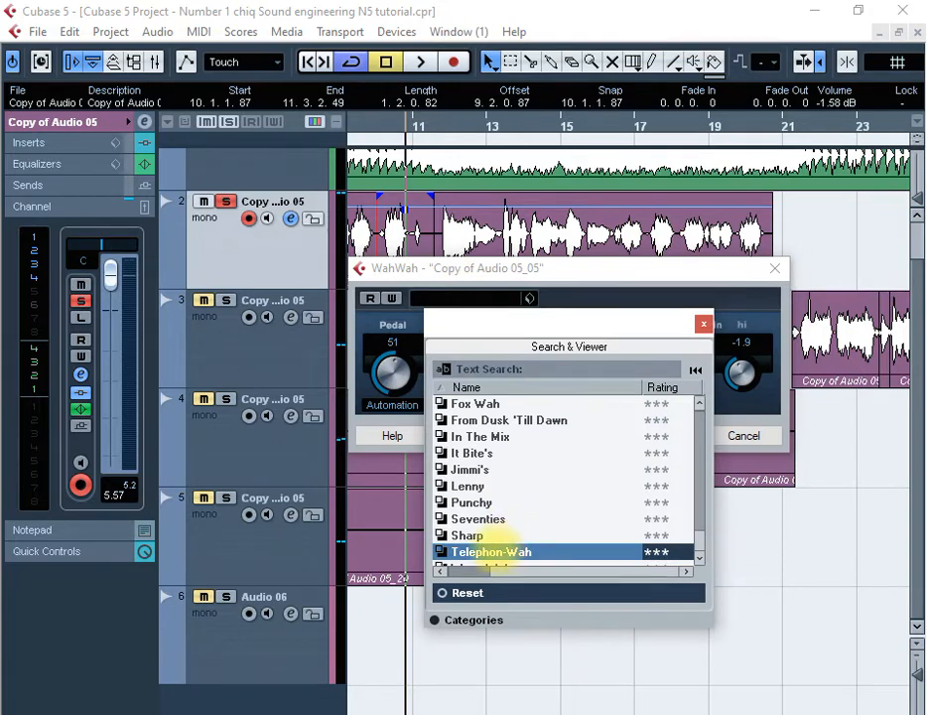
click(466, 535)
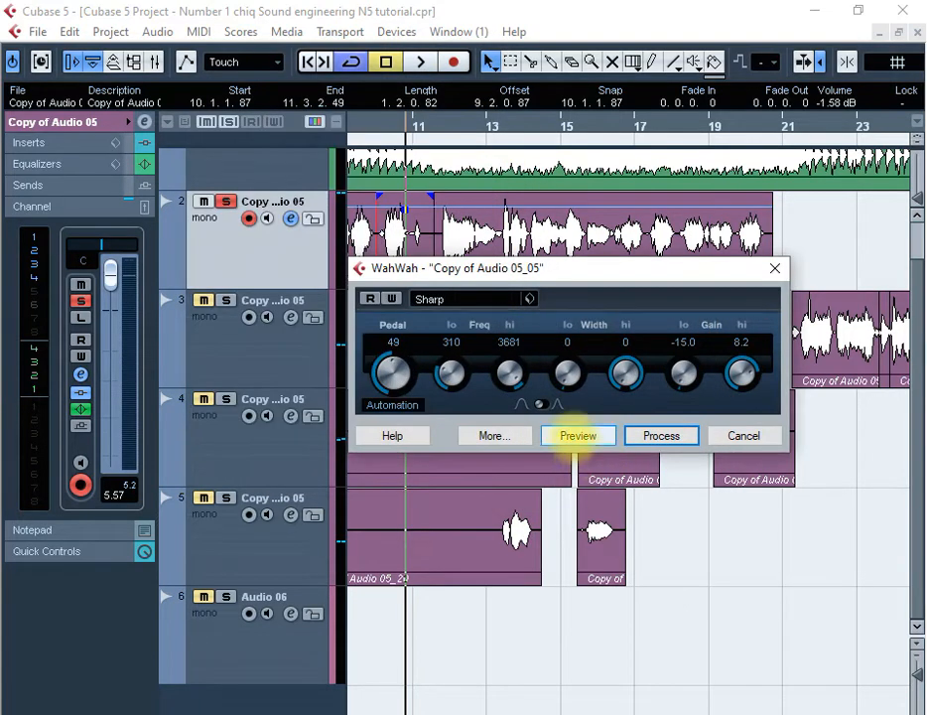
click(528, 297)
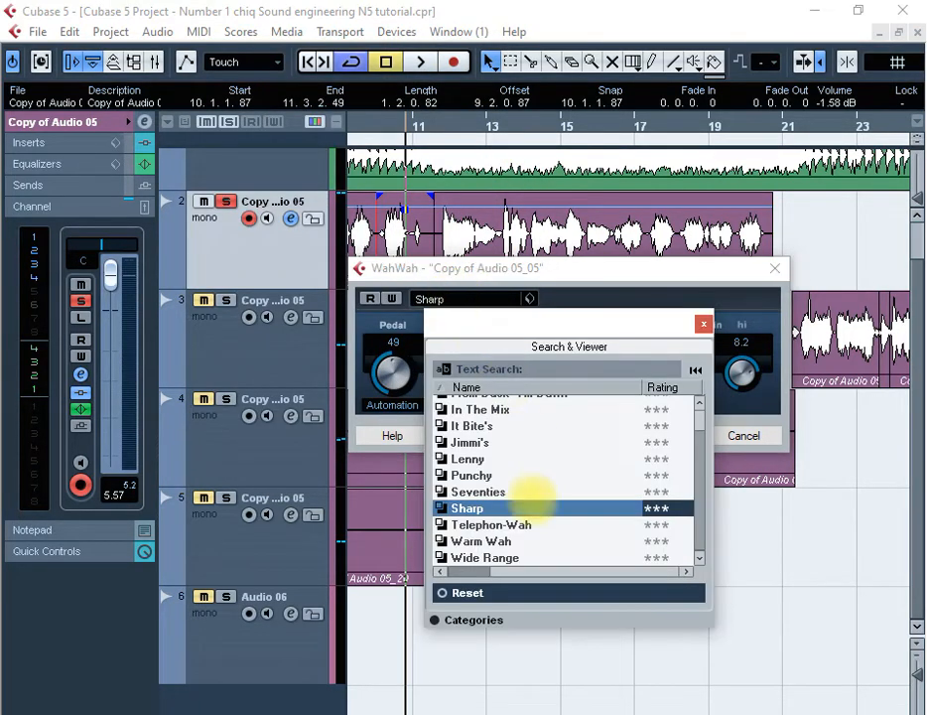
click(481, 540)
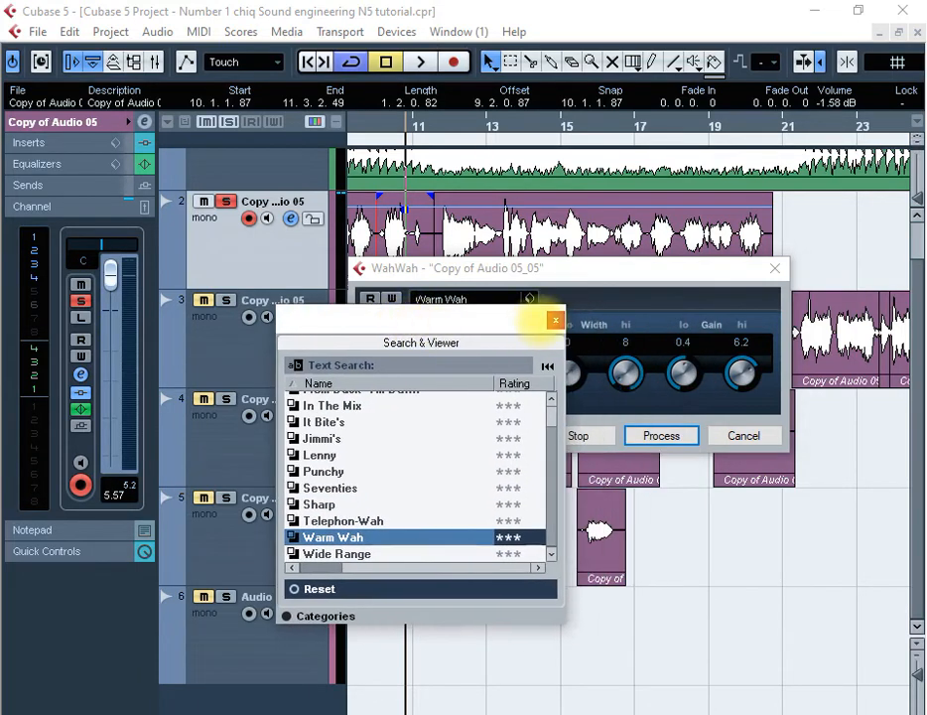
click(556, 319)
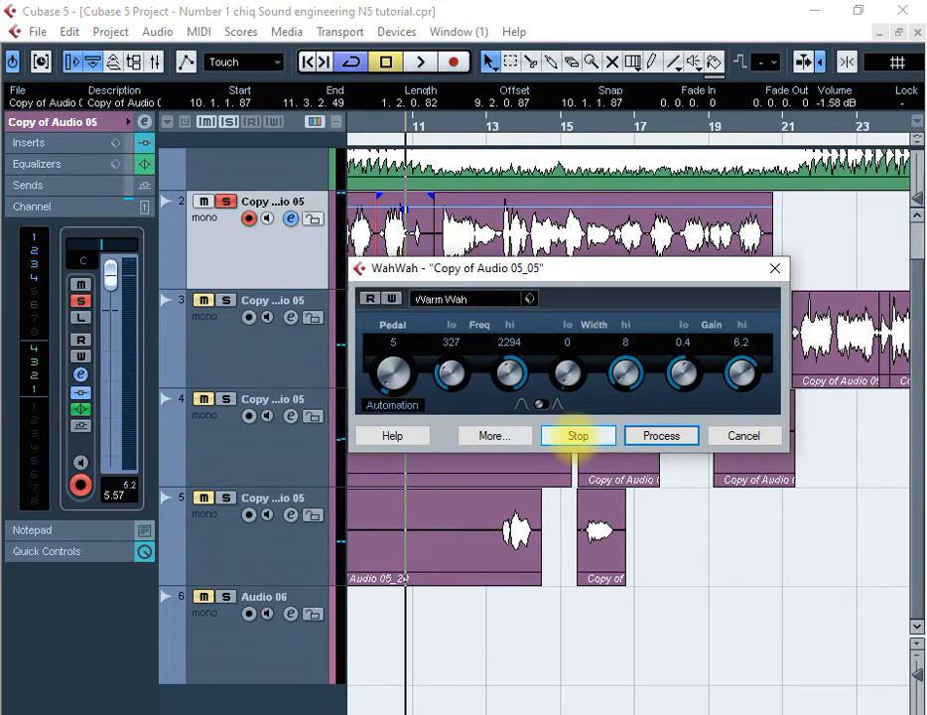
click(578, 435)
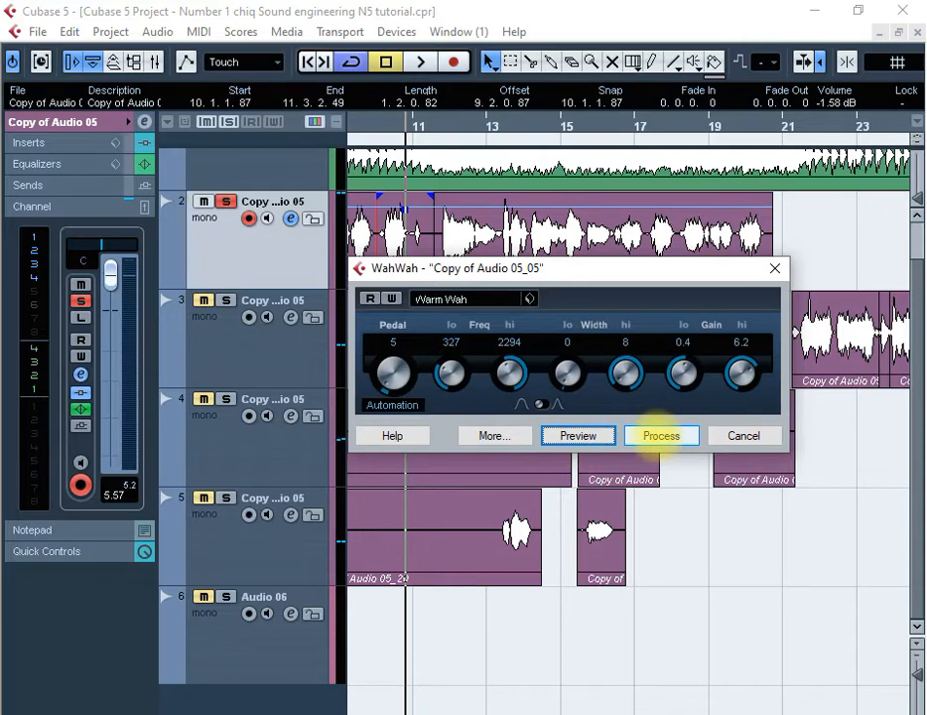
click(661, 435)
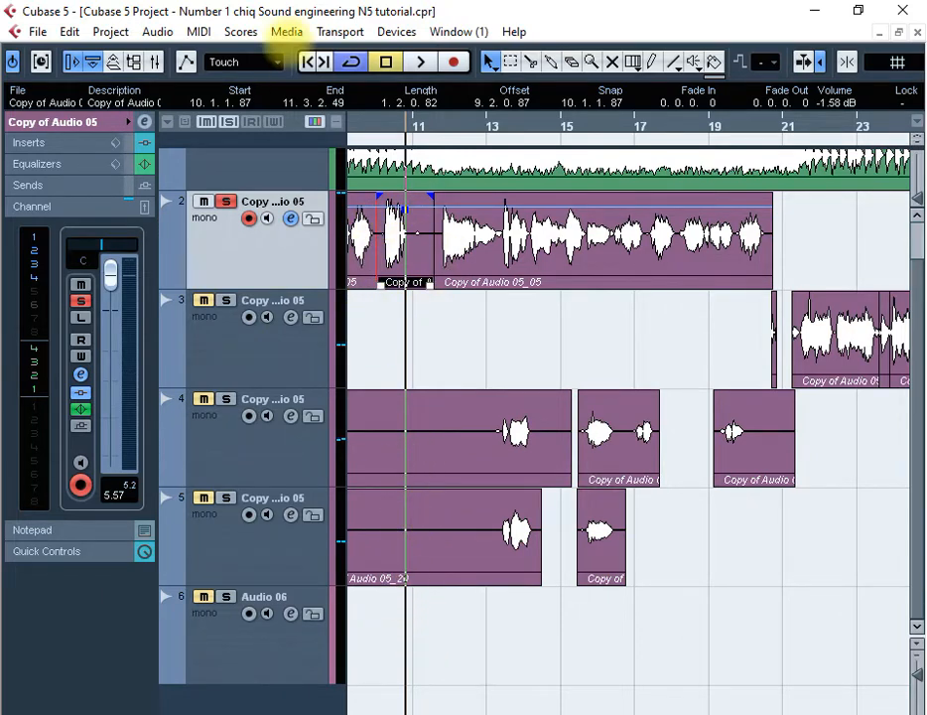
mouse_move(357, 679)
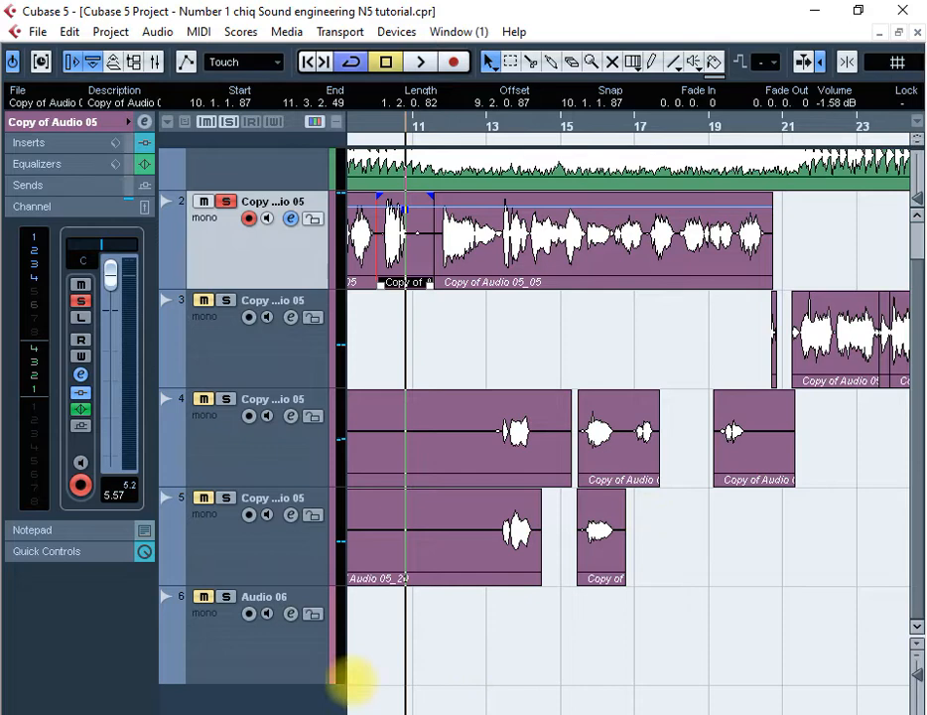
mouse_move(381, 704)
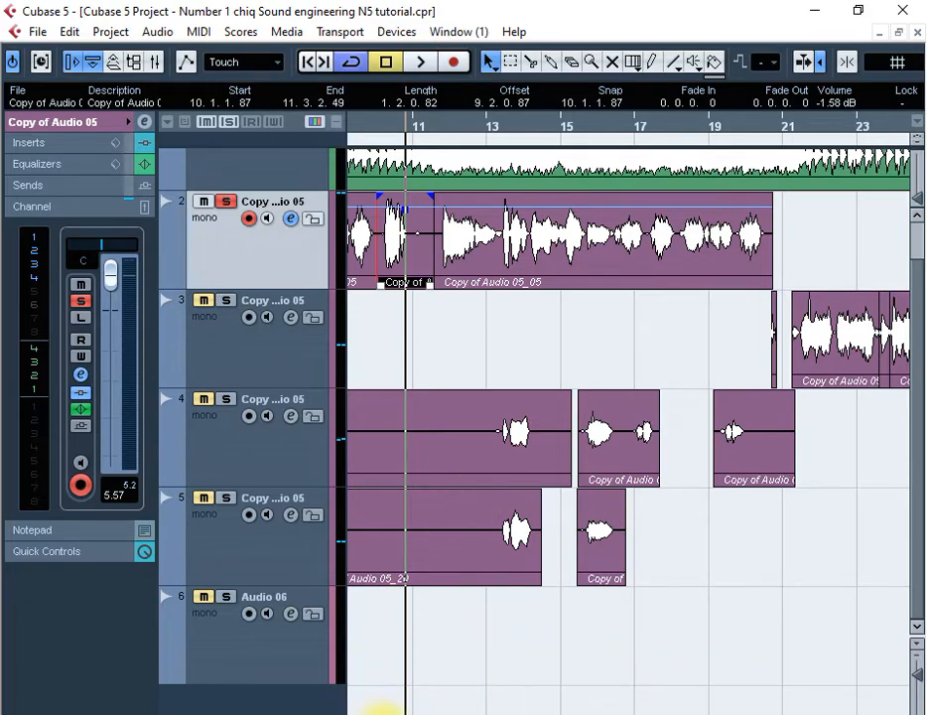
Play the vocal from bar 10 before the processed phrase with the Transport panel showing.
scroll(left, 3)
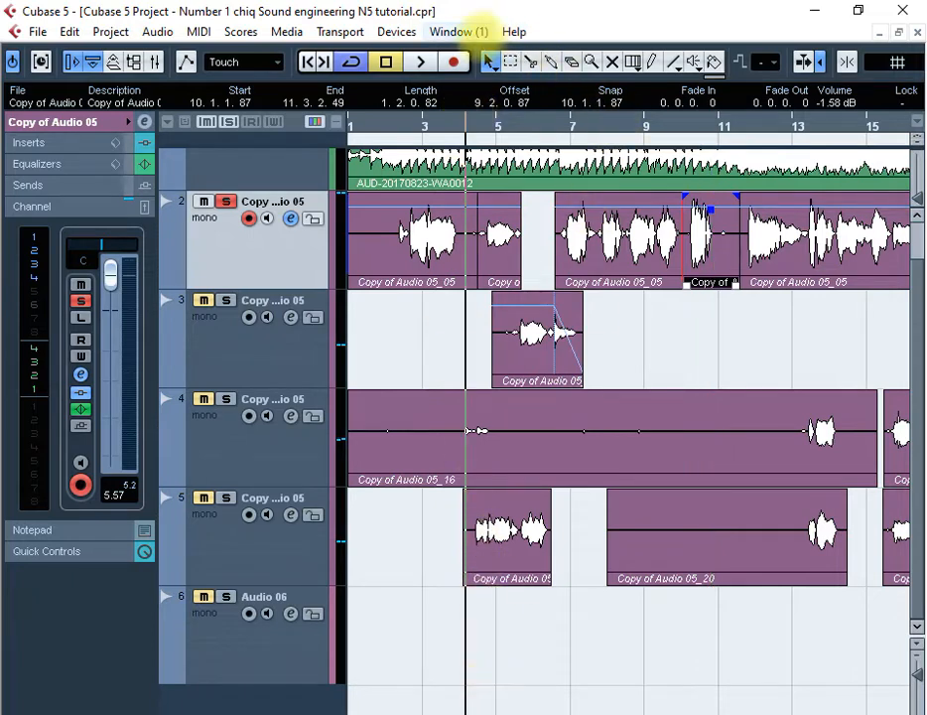
click(421, 62)
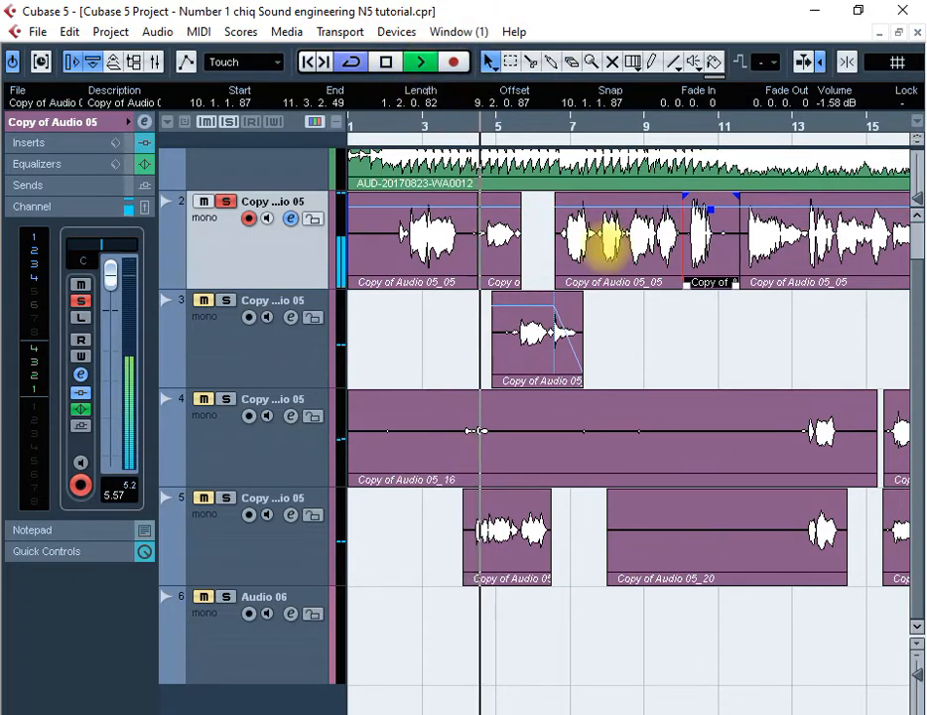
click(340, 32)
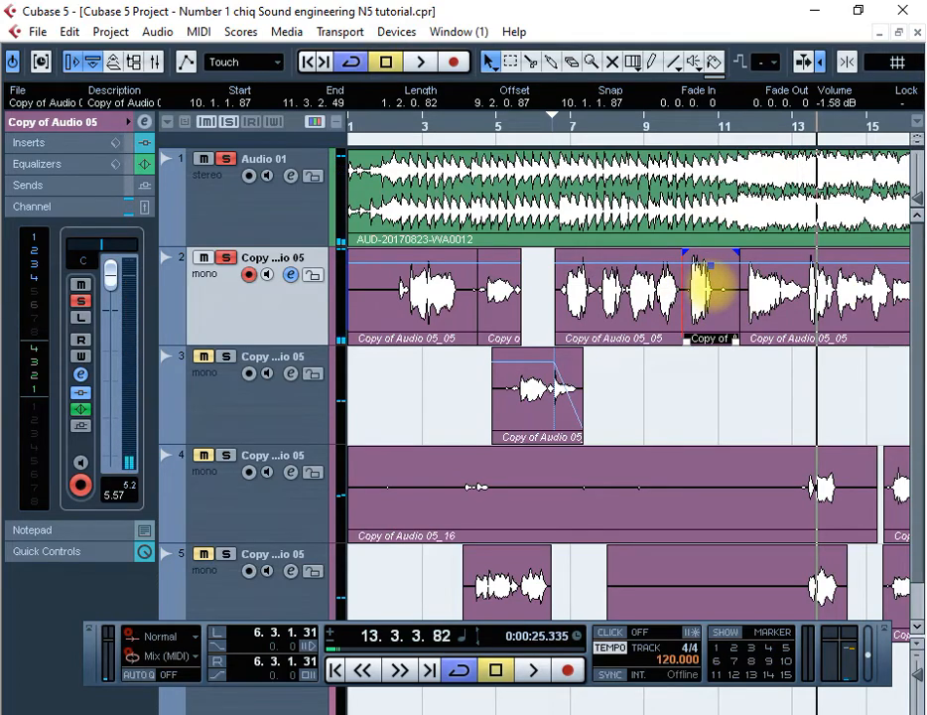
click(67, 32)
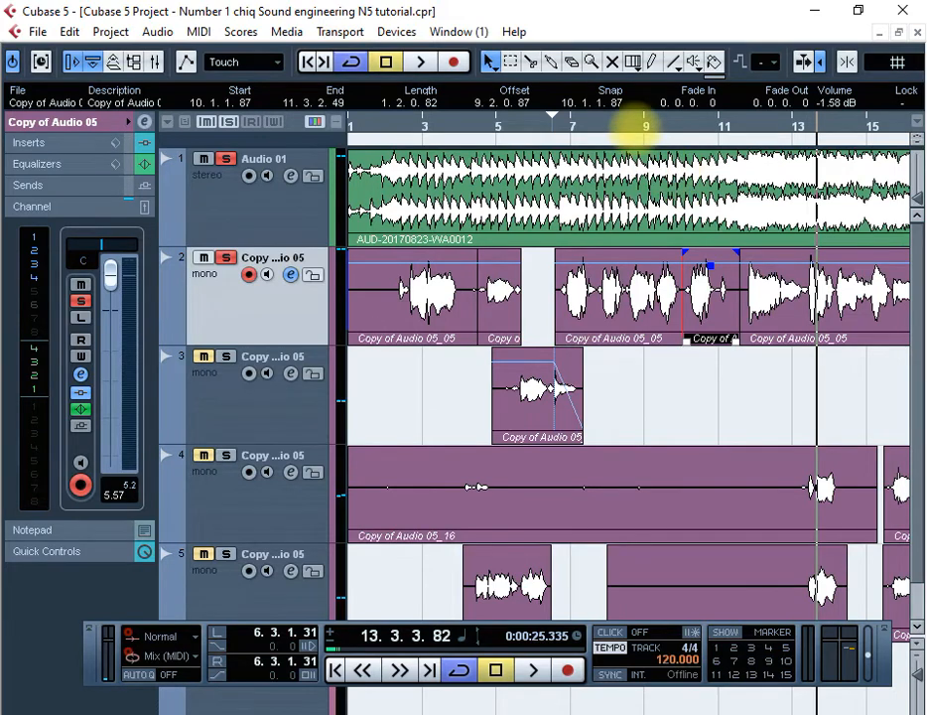
click(418, 62)
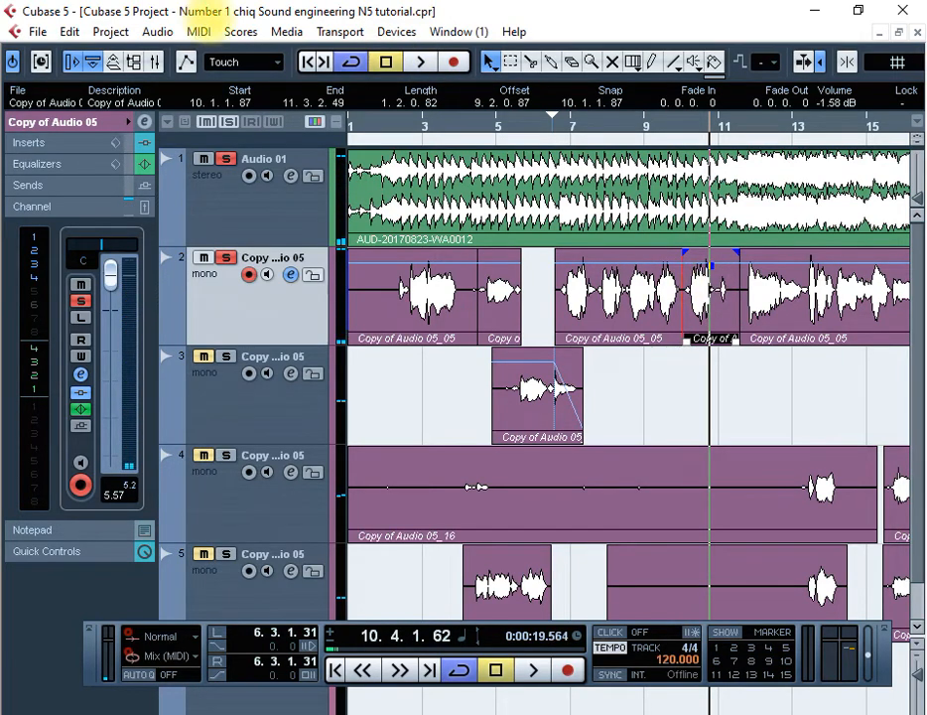
Apply the WahWah filter's Fox Wah preset offline to a second track 2 vocal phrase after previewing.
click(157, 32)
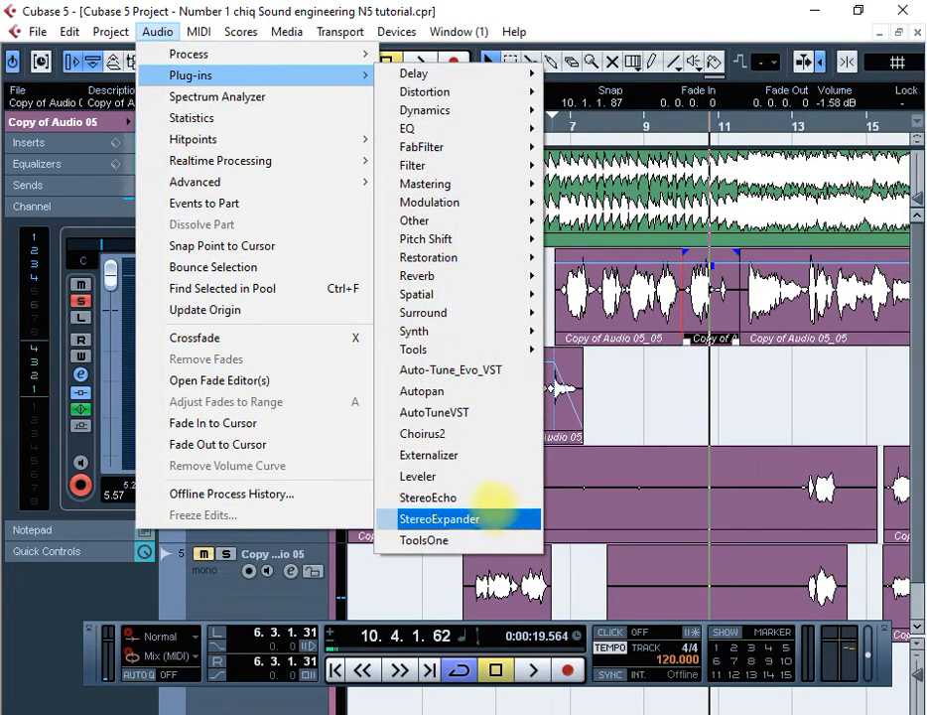
mouse_move(413, 164)
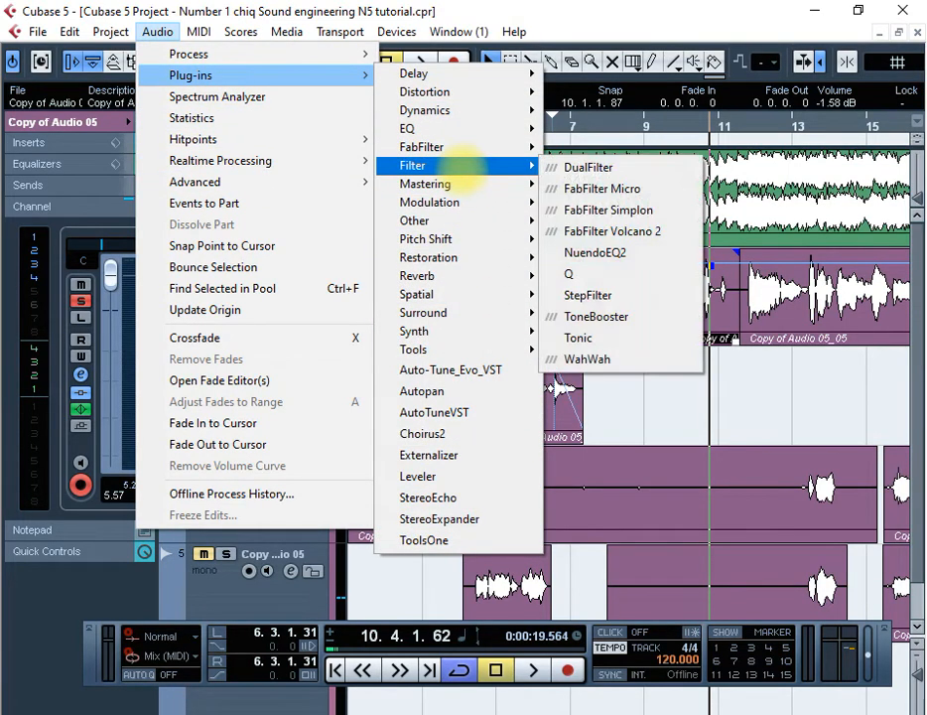
mouse_move(587, 358)
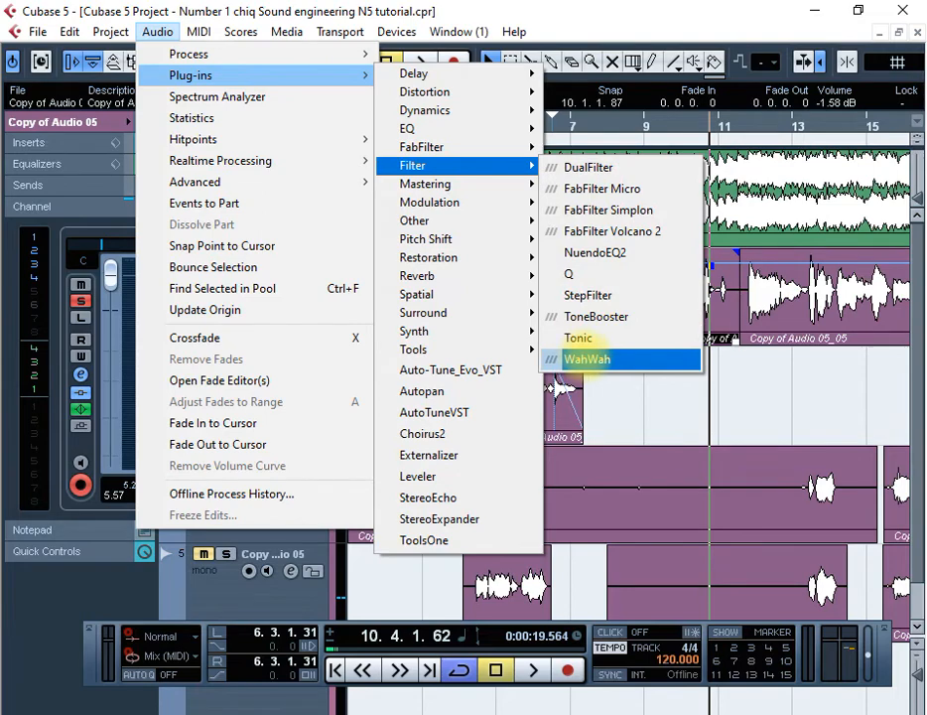
click(588, 357)
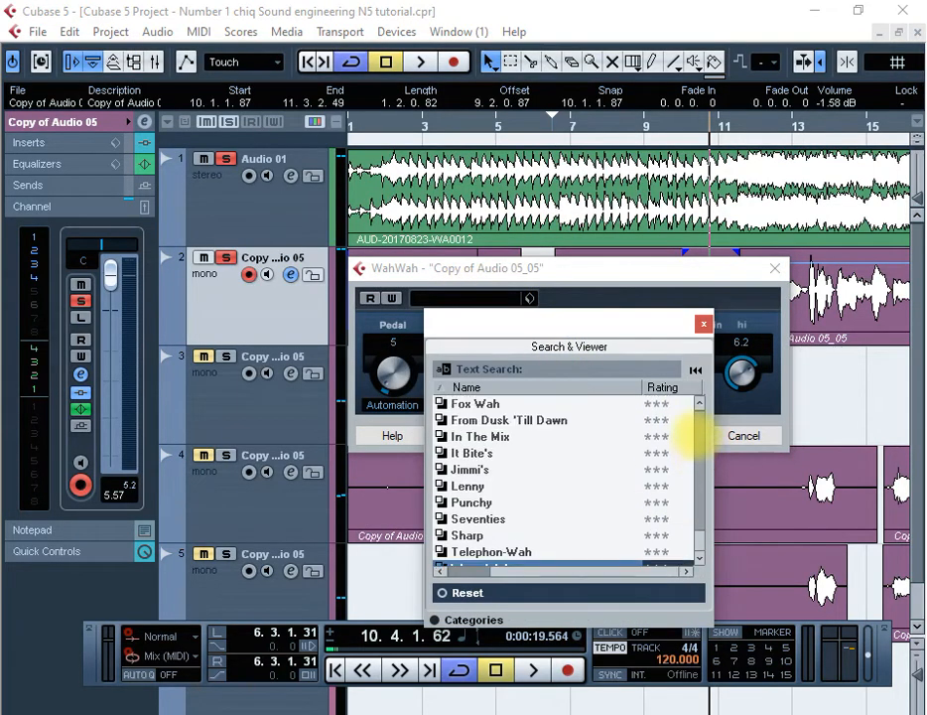
click(474, 403)
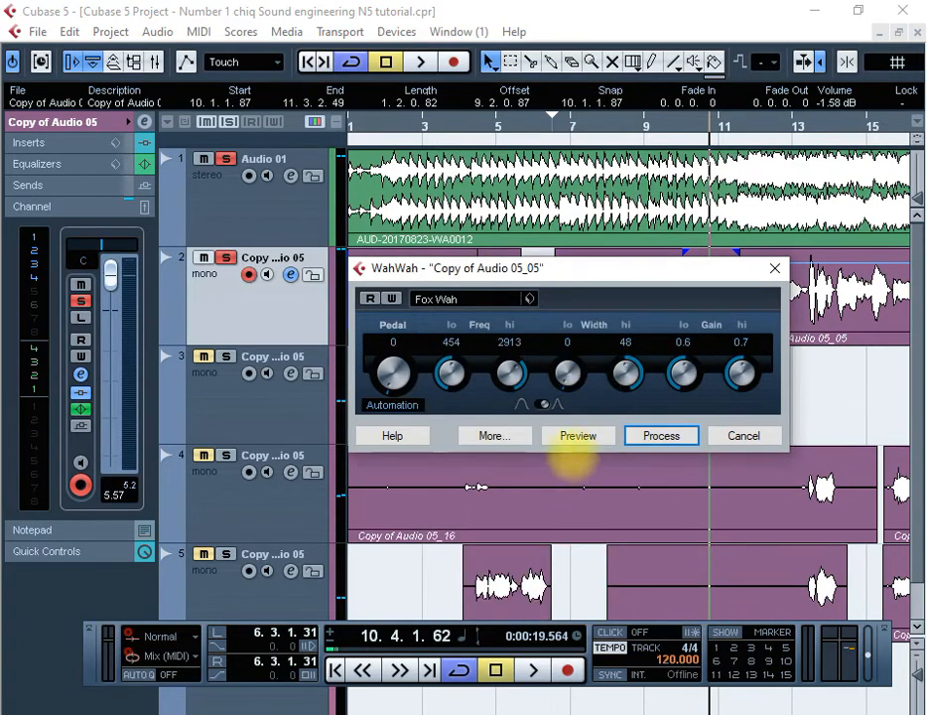
click(578, 435)
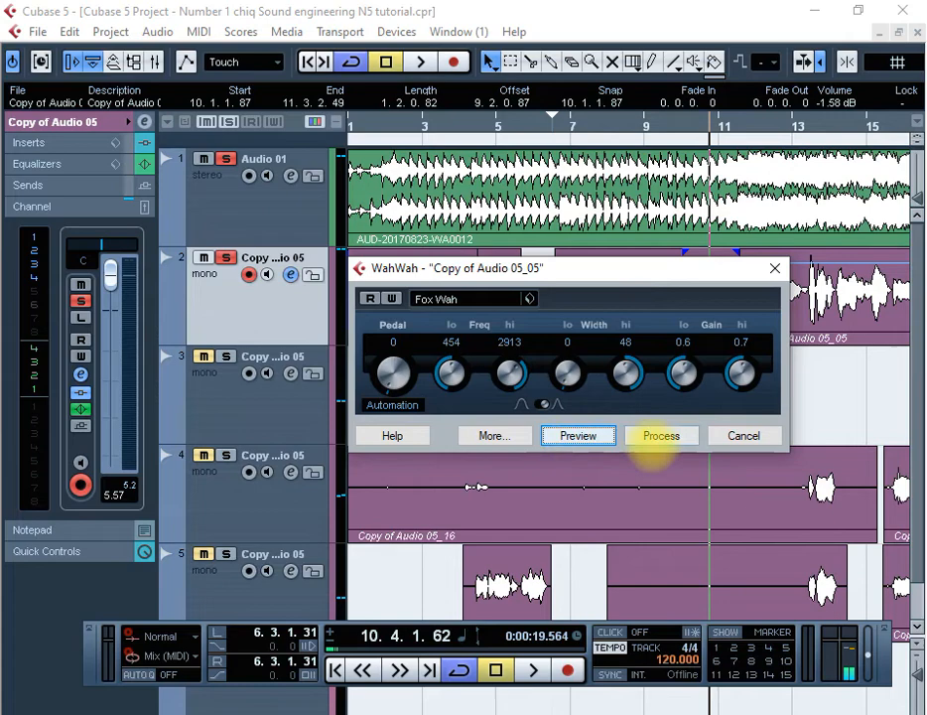
click(661, 435)
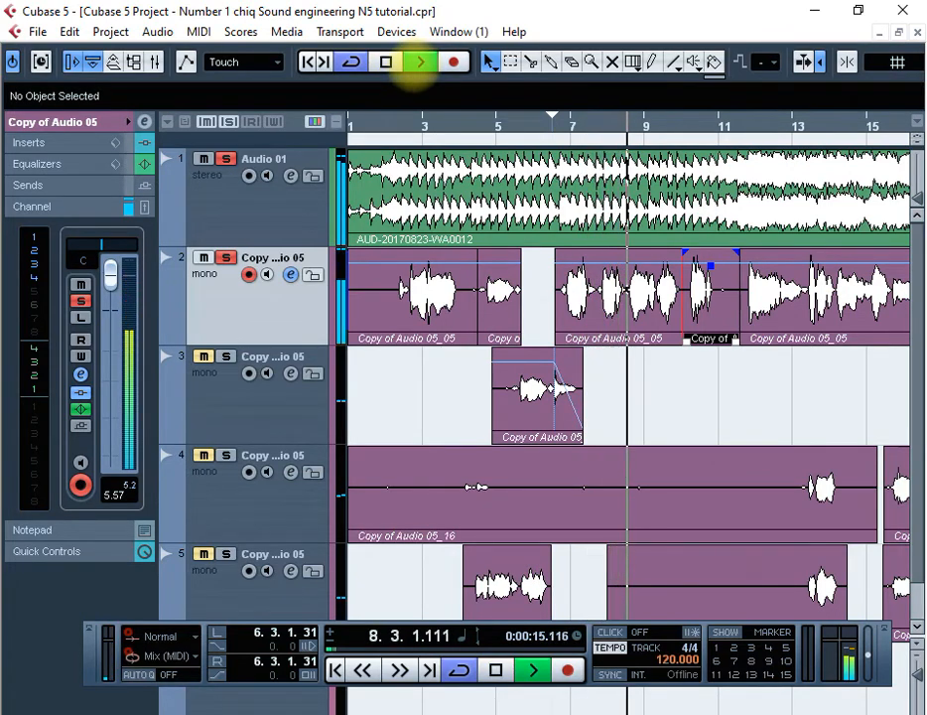
click(532, 671)
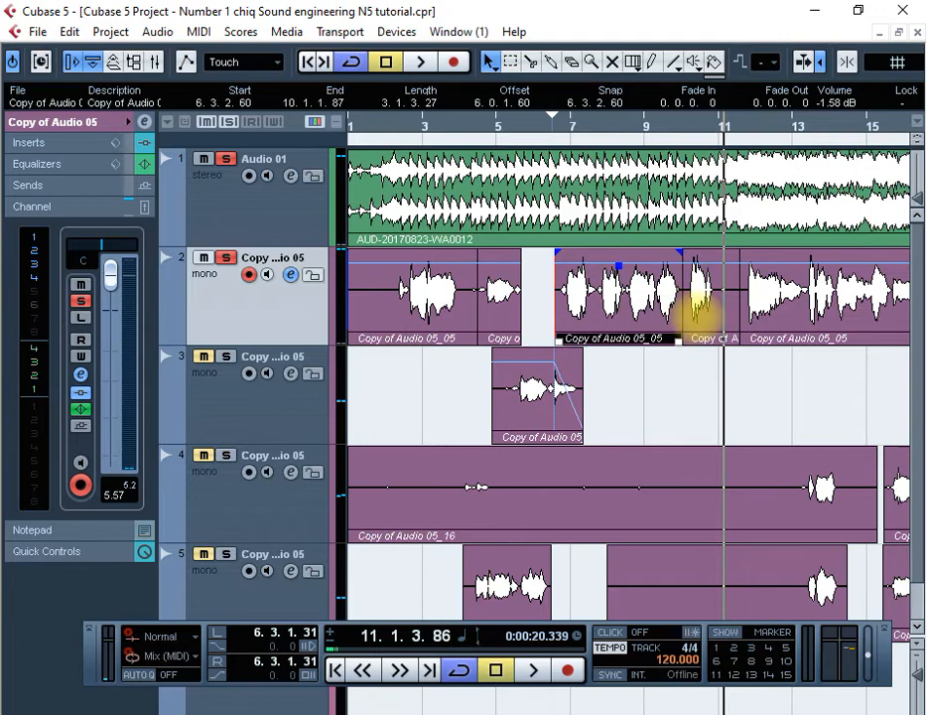
Show the vocal channel's settings with EQ curve, then return to the project arrangement.
drag(699, 308, 711, 268)
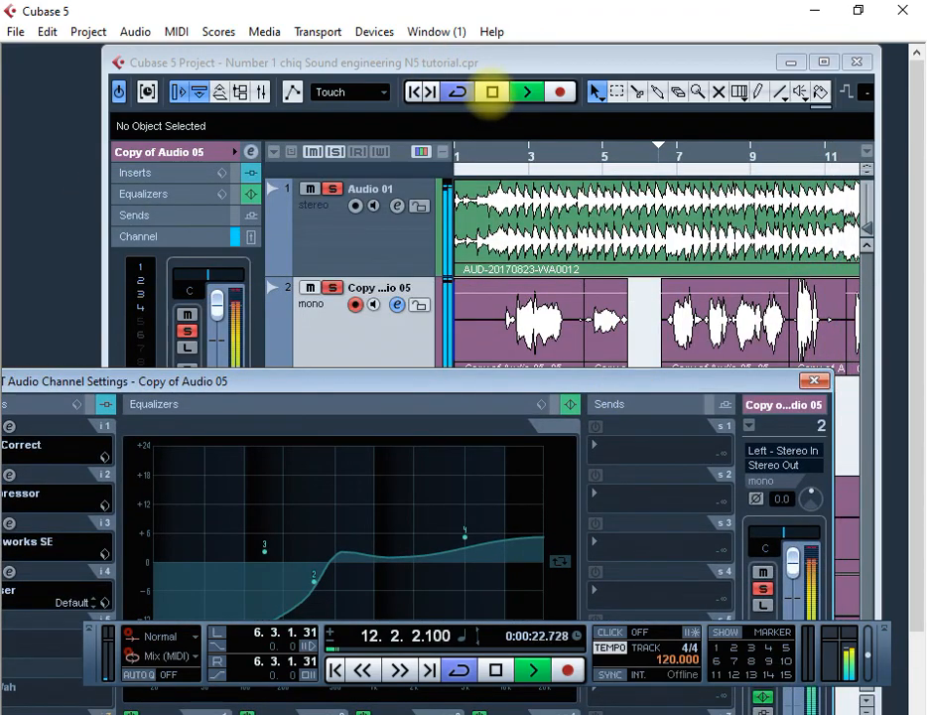
click(814, 381)
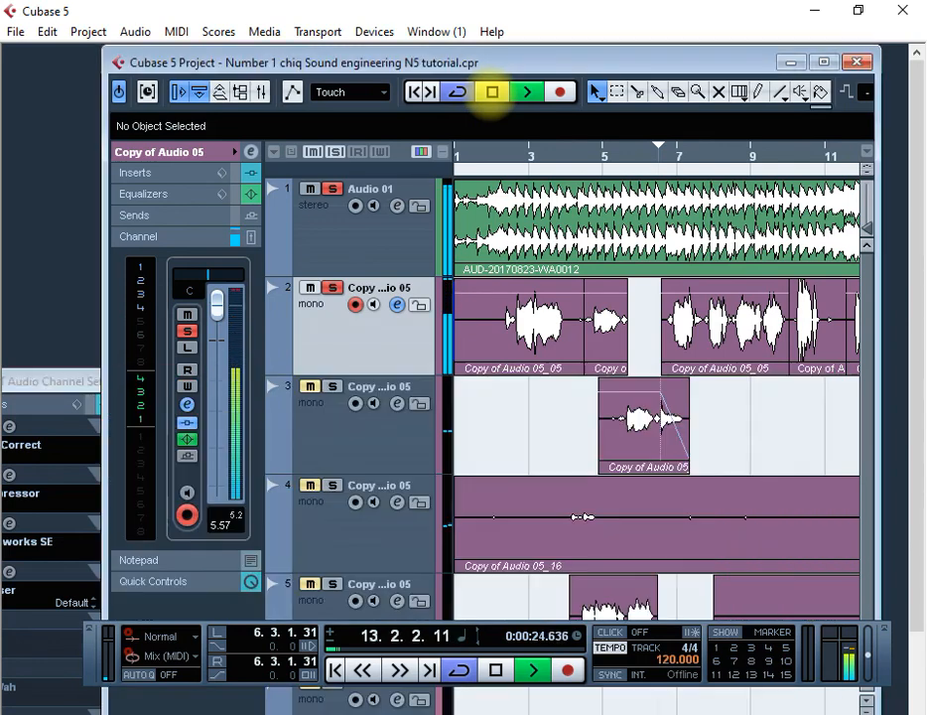